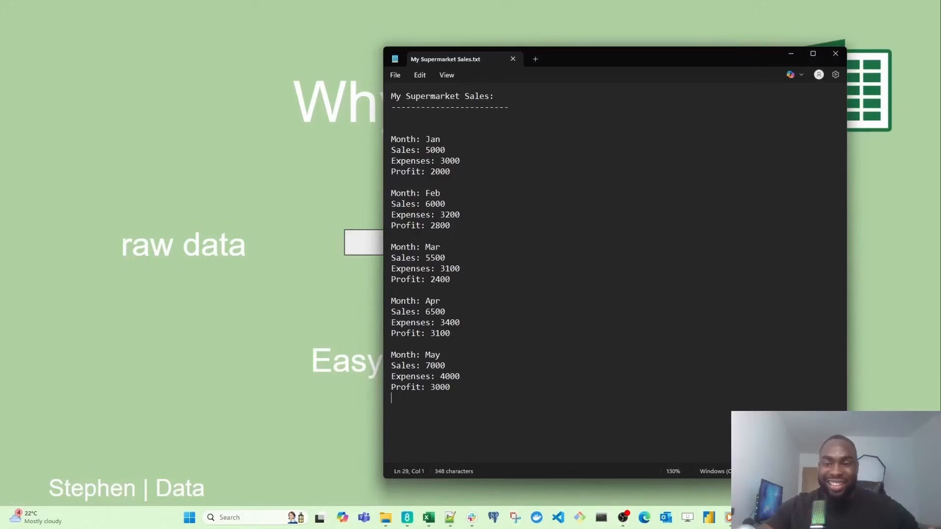
# Review the Jan–May supermarket sales notes in Notepad, then bring the Excel workbook forward
pyautogui.moveTo(393, 116); pyautogui.dragTo(459, 388)
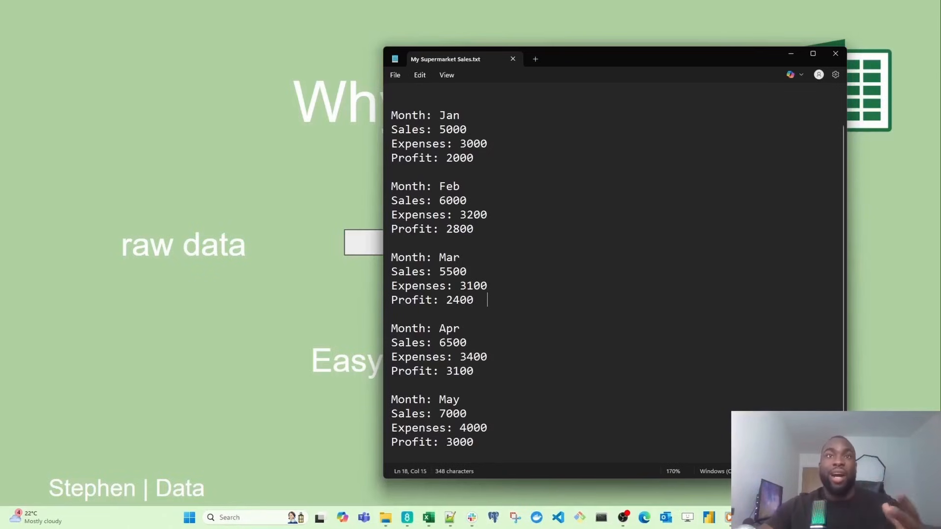
pyautogui.press('ctrl+a')
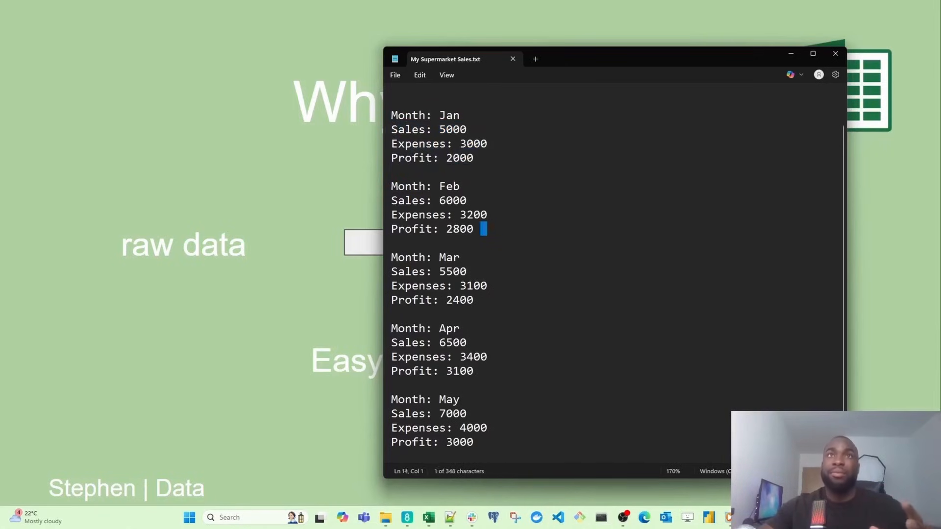
pyautogui.tripleClick(438, 215)
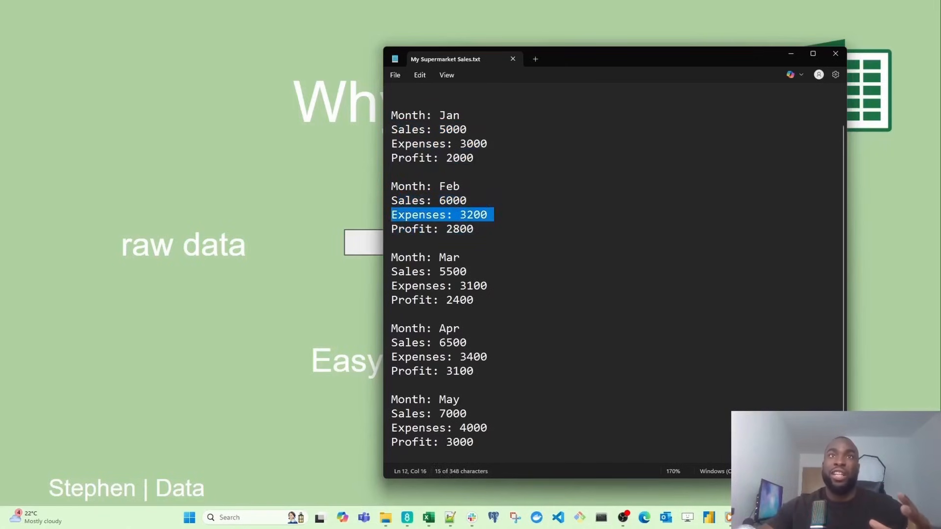
pyautogui.moveTo(473, 215); pyautogui.dragTo(391, 200)
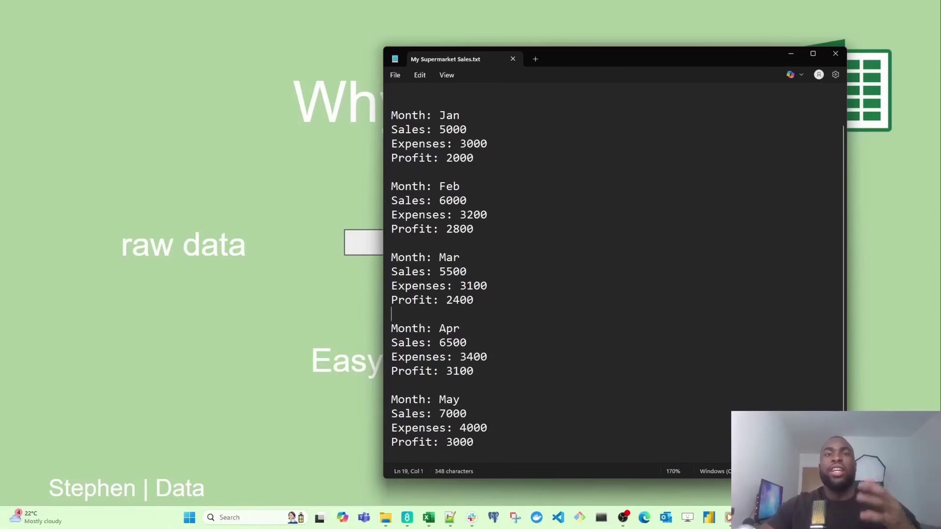
pyautogui.click(430, 517)
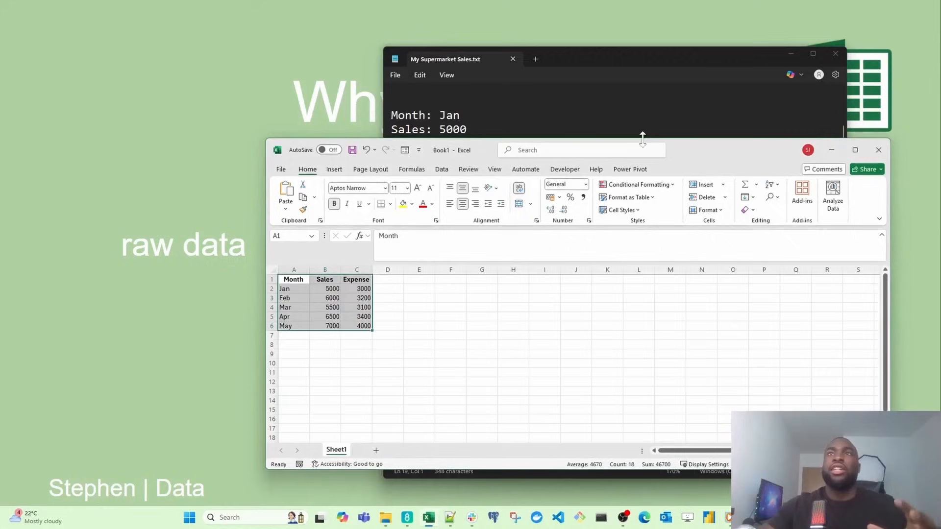
# Maximize the workbook and add a Profit header in cell D1
pyautogui.click(855, 150)
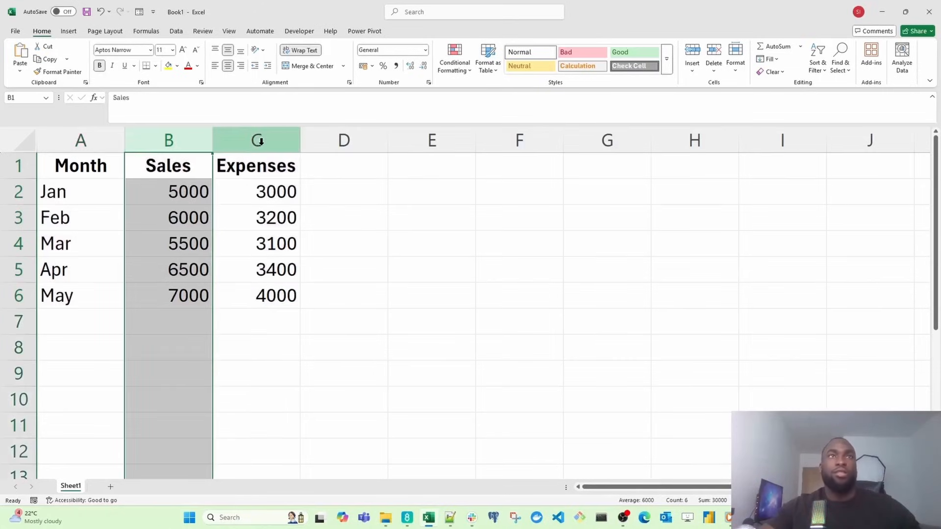
pyautogui.click(344, 165)
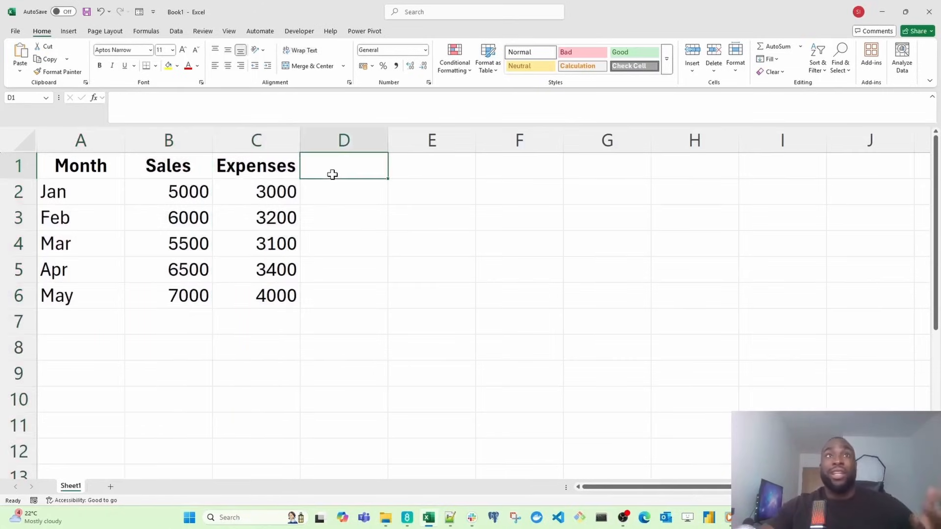
pyautogui.write('Prot')
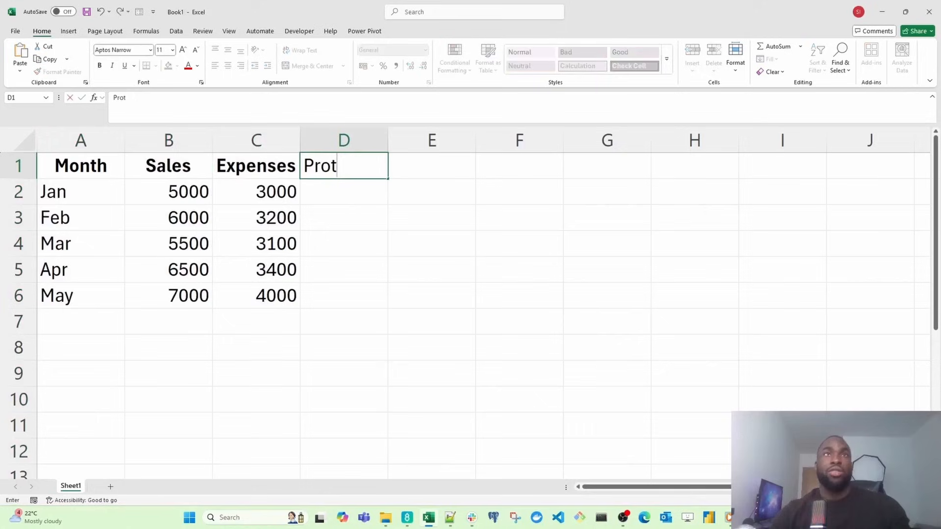
pyautogui.press('Enter')
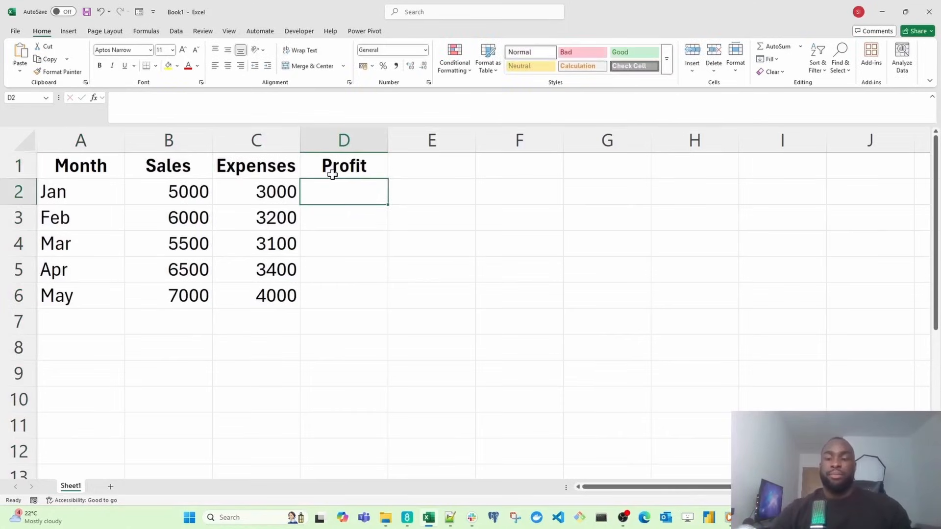
# Compute Profit as =B2-C2 in D2 and fill it down through D6 for May
pyautogui.write('=B2-')
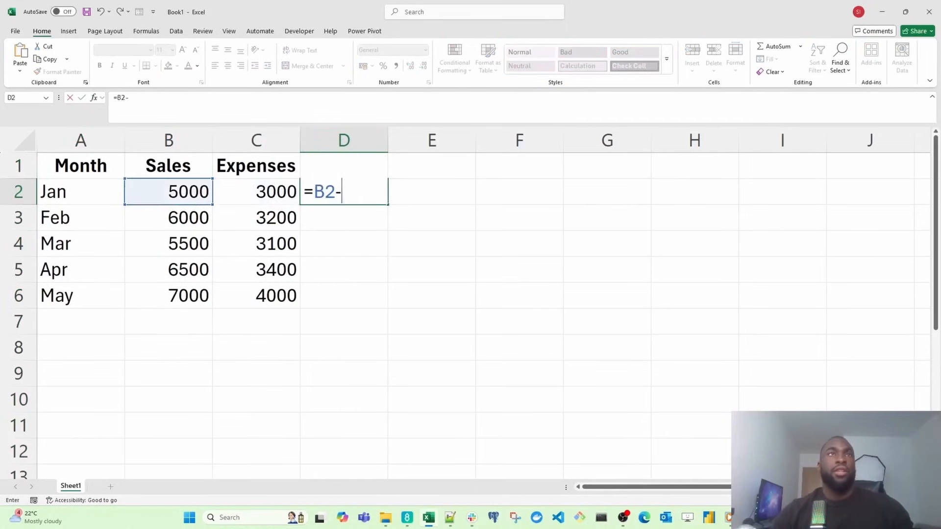
pyautogui.click(256, 192)
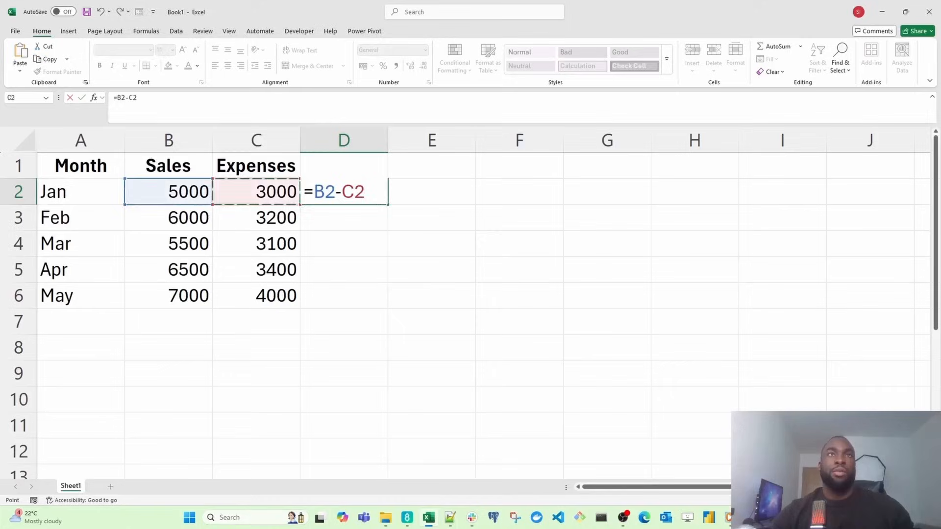
pyautogui.press('Enter')
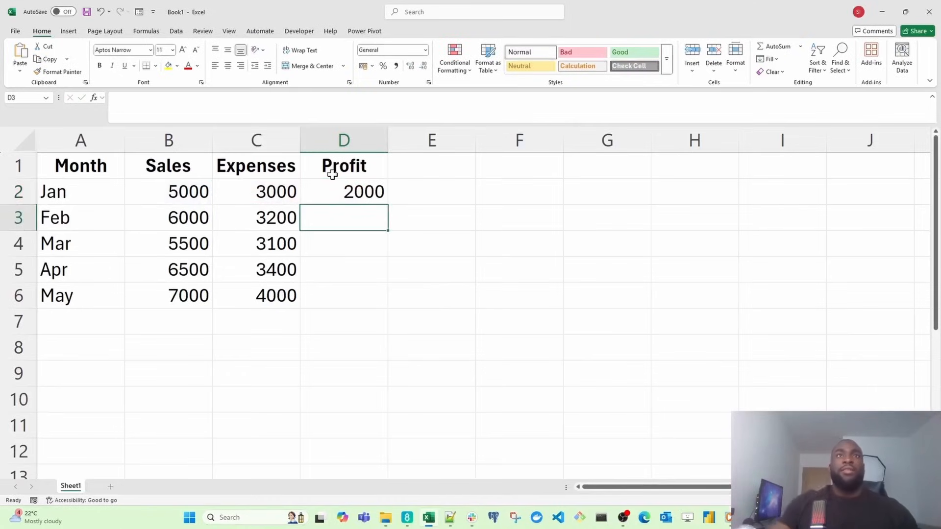
pyautogui.click(343, 193)
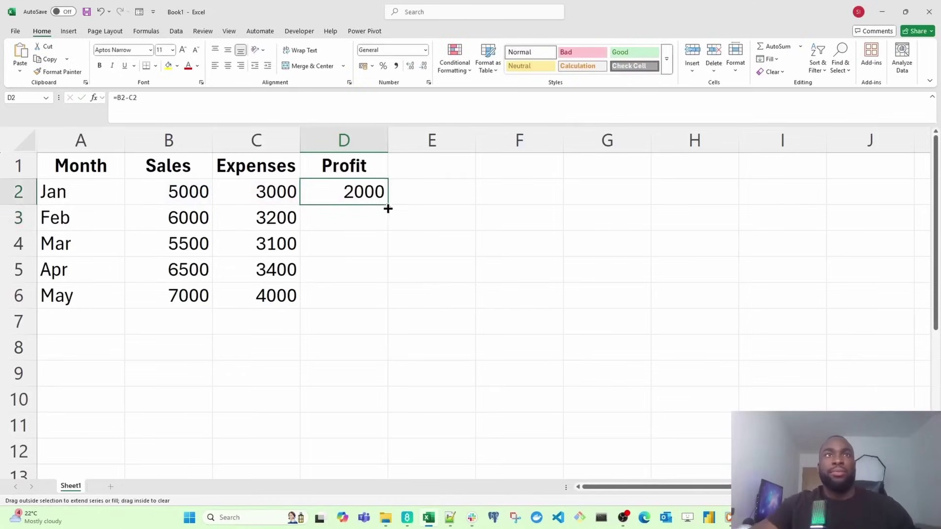
pyautogui.moveTo(388, 208); pyautogui.dragTo(379, 295)
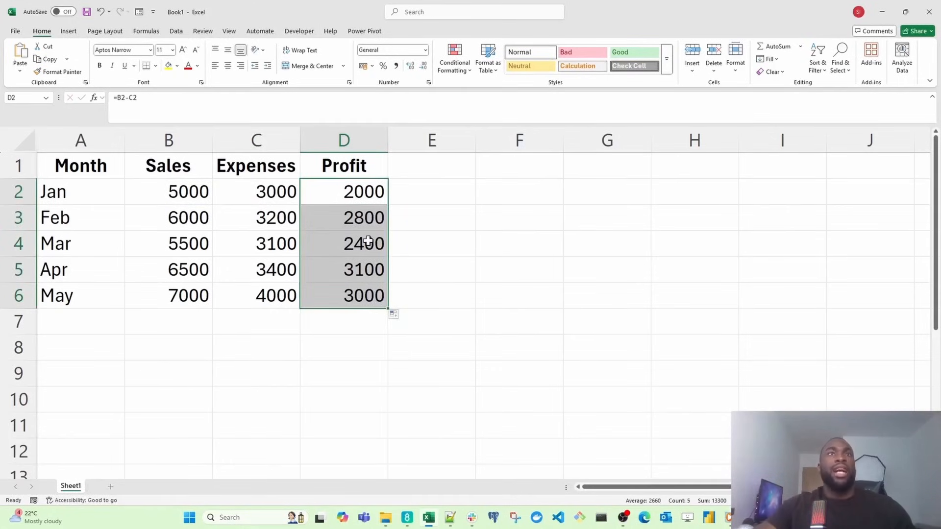
pyautogui.moveTo(343, 199)
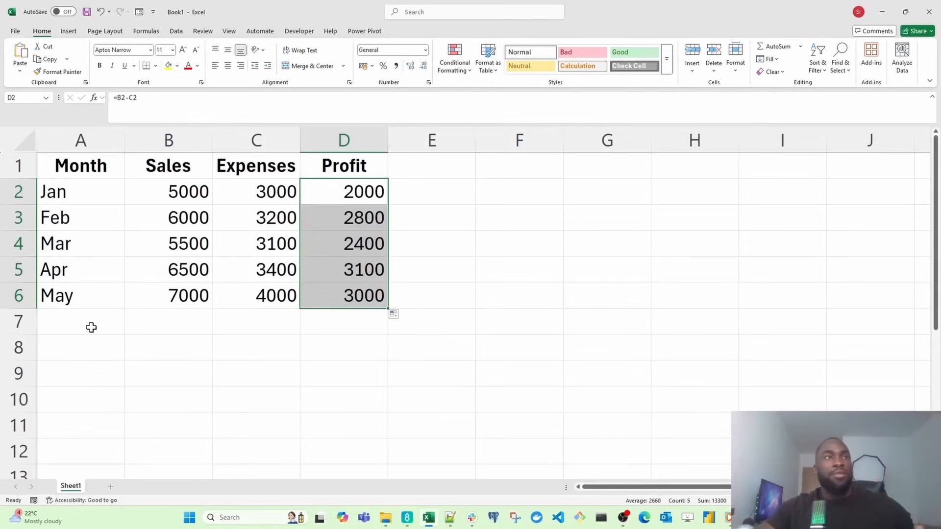
pyautogui.moveTo(80, 323); pyautogui.dragTo(343, 451)
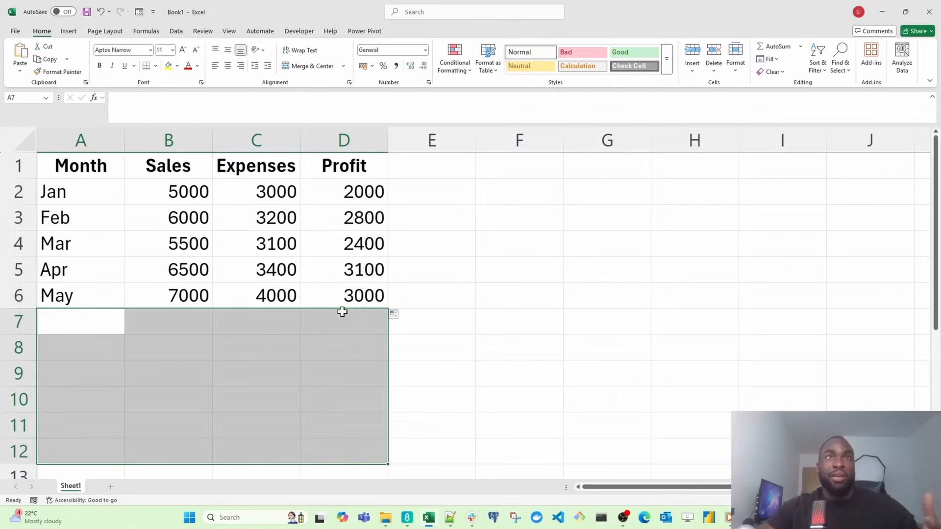
pyautogui.moveTo(344, 192); pyautogui.dragTo(344, 374)
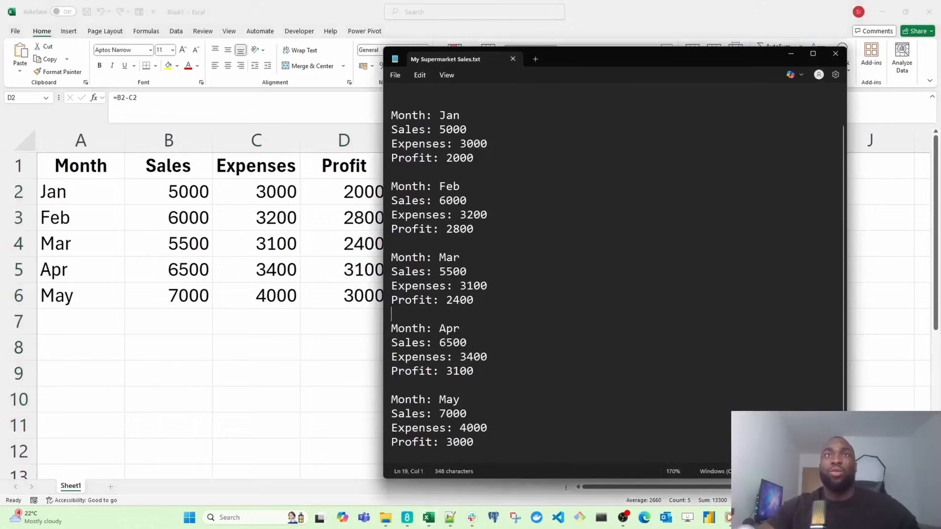
pyautogui.moveTo(392, 186); pyautogui.dragTo(472, 229)
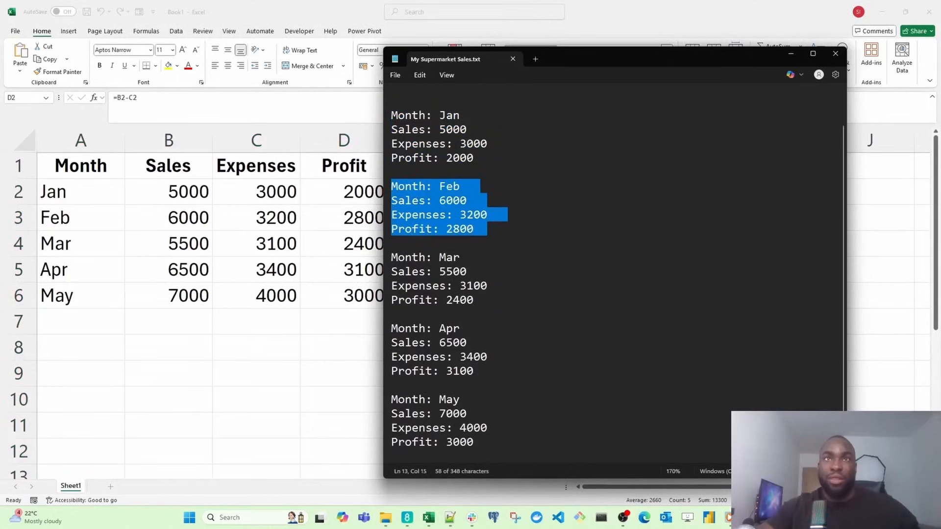
pyautogui.click(836, 53)
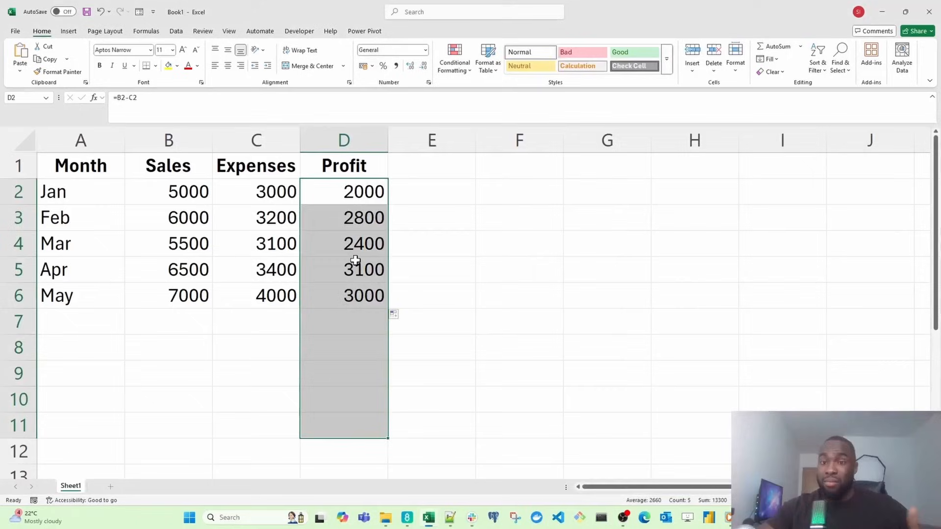
pyautogui.click(343, 193)
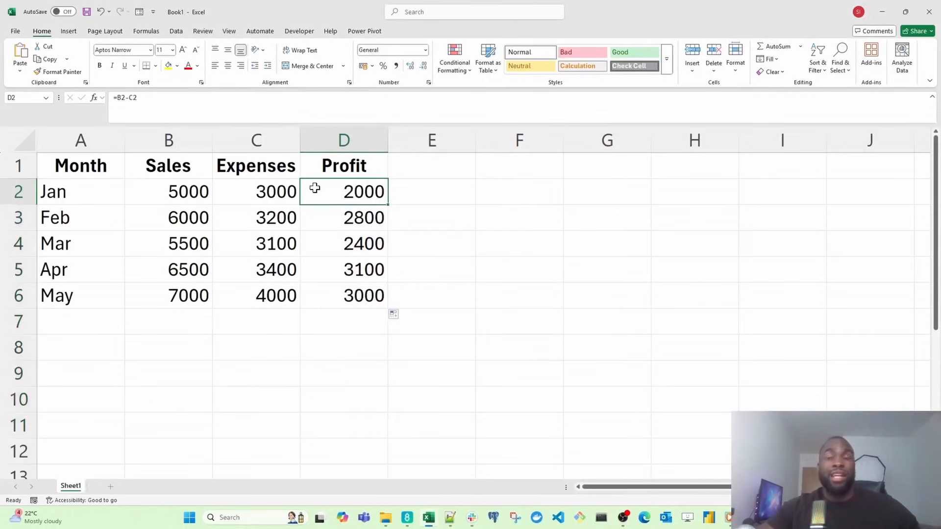
pyautogui.moveTo(343, 191); pyautogui.dragTo(362, 295)
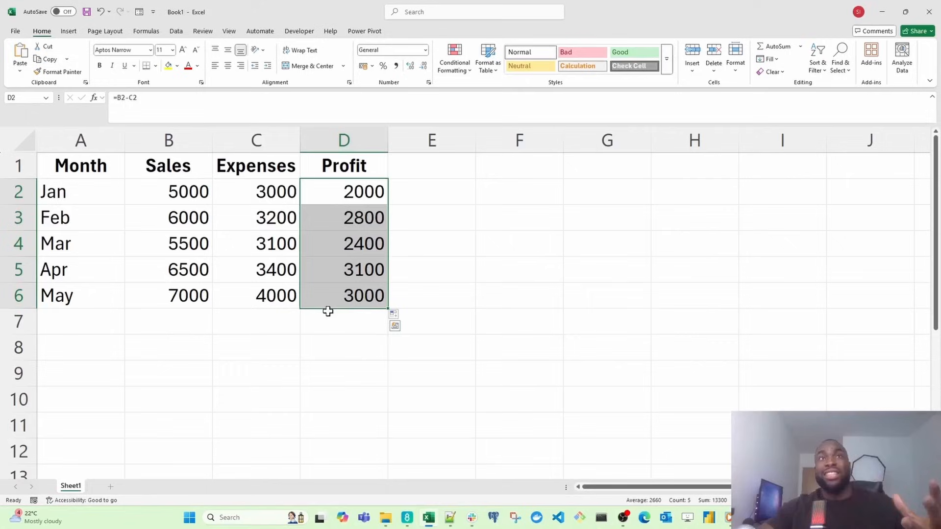
pyautogui.moveTo(398, 280)
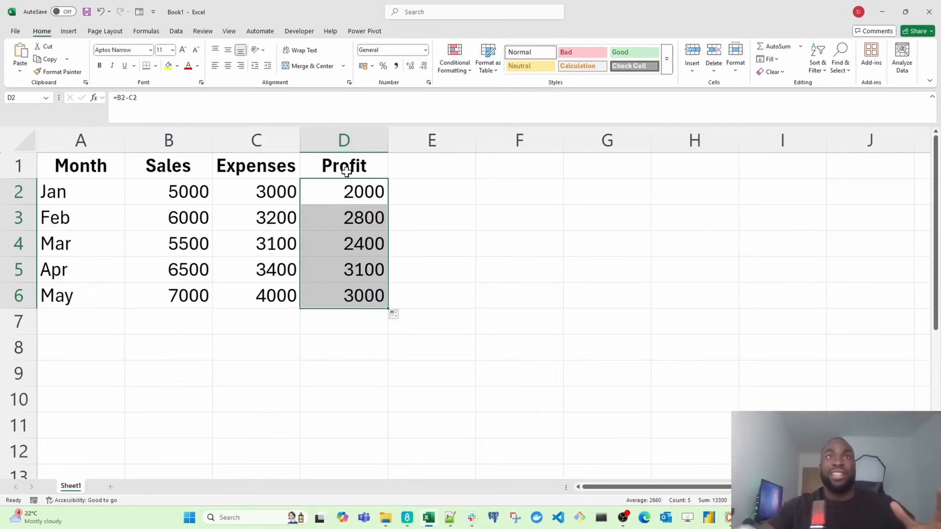
# Turn on header filters and limit the Month column to the Mar row only
pyautogui.click(343, 165)
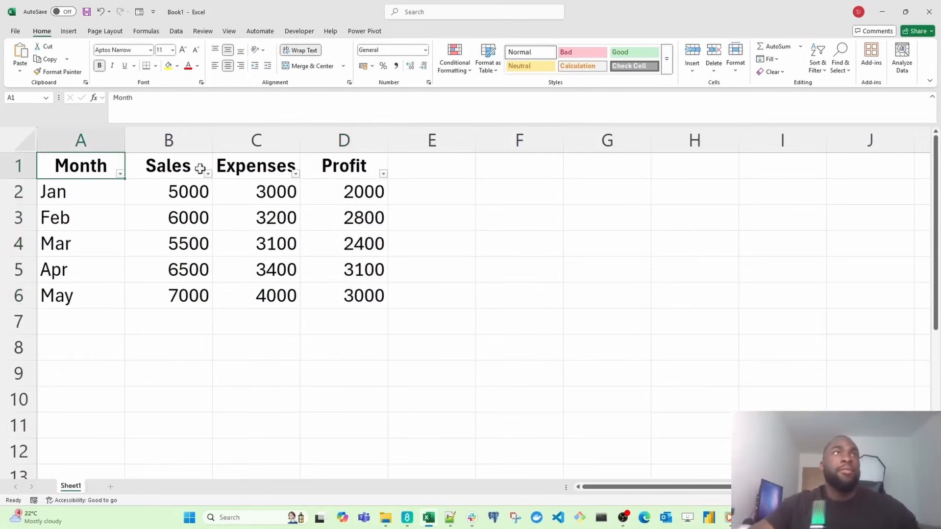
pyautogui.click(120, 175)
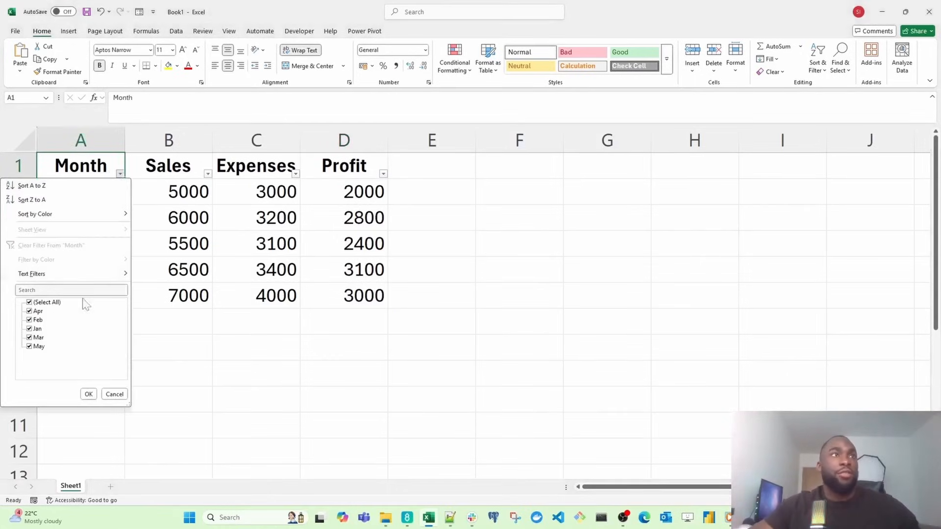
pyautogui.click(29, 302)
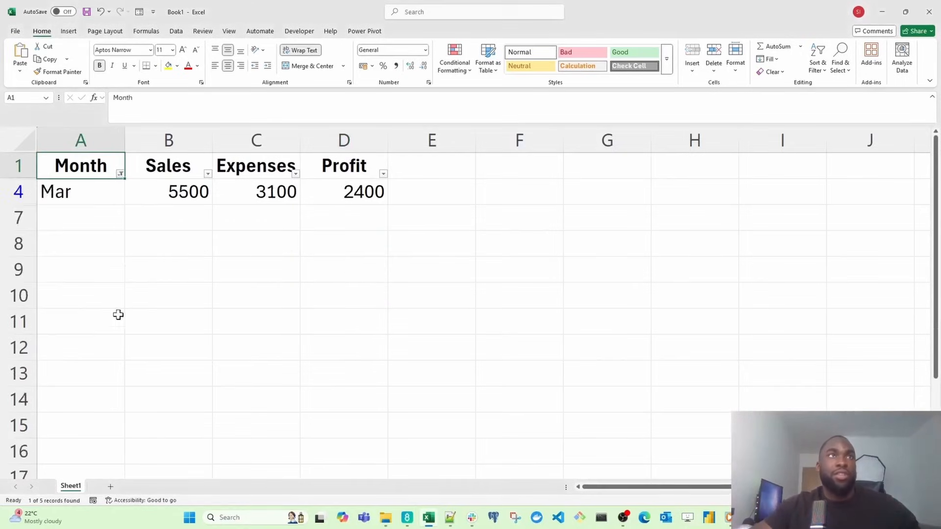
pyautogui.moveTo(168, 192); pyautogui.dragTo(362, 191)
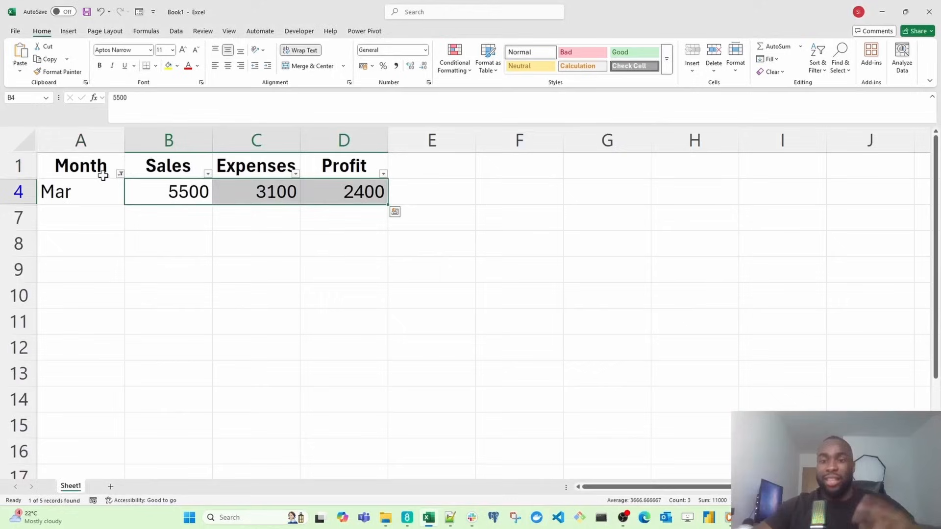
pyautogui.click(18, 191)
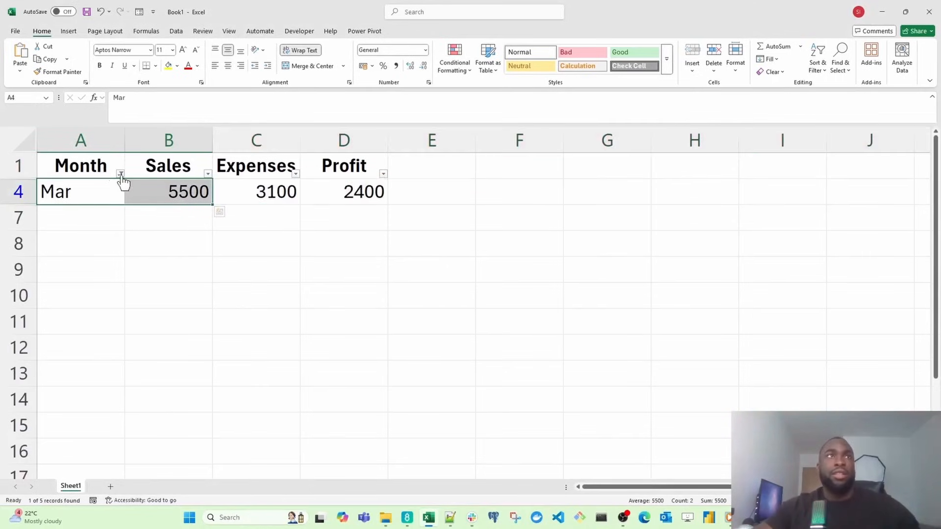
# Extend the Month filter to include Jan alongside Mar
pyautogui.click(120, 174)
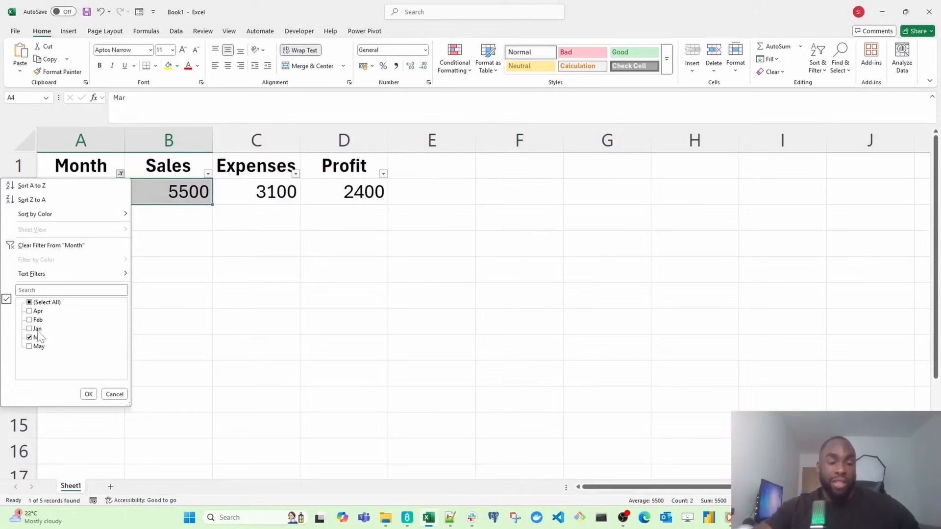
pyautogui.click(28, 328)
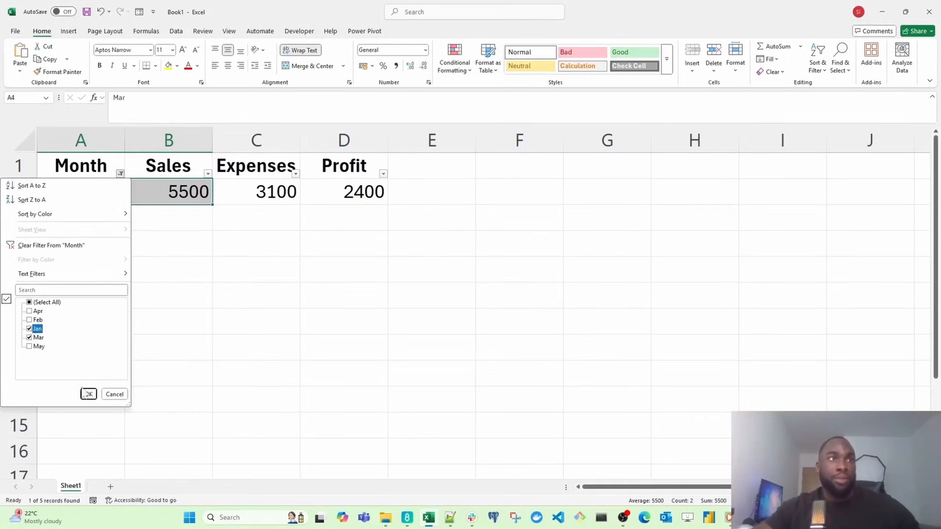
pyautogui.click(89, 394)
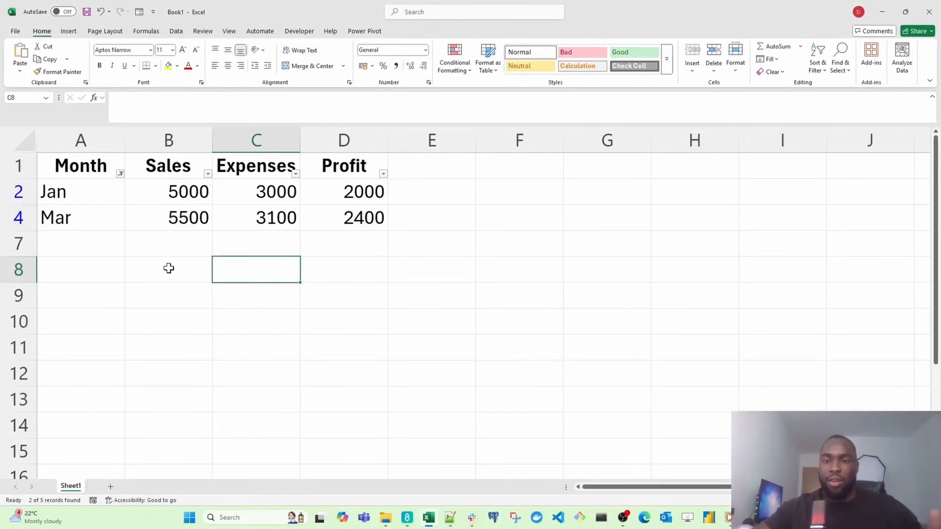
pyautogui.moveTo(179, 289)
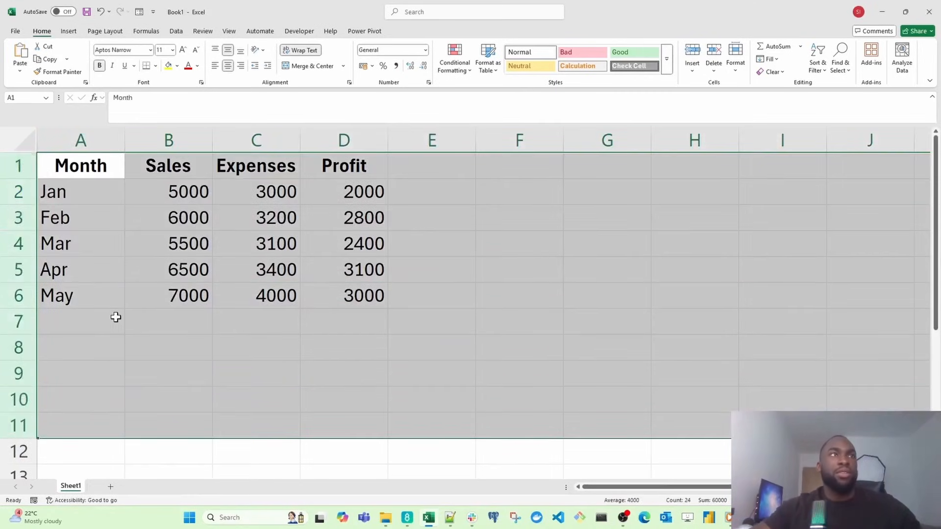
pyautogui.moveTo(128, 286)
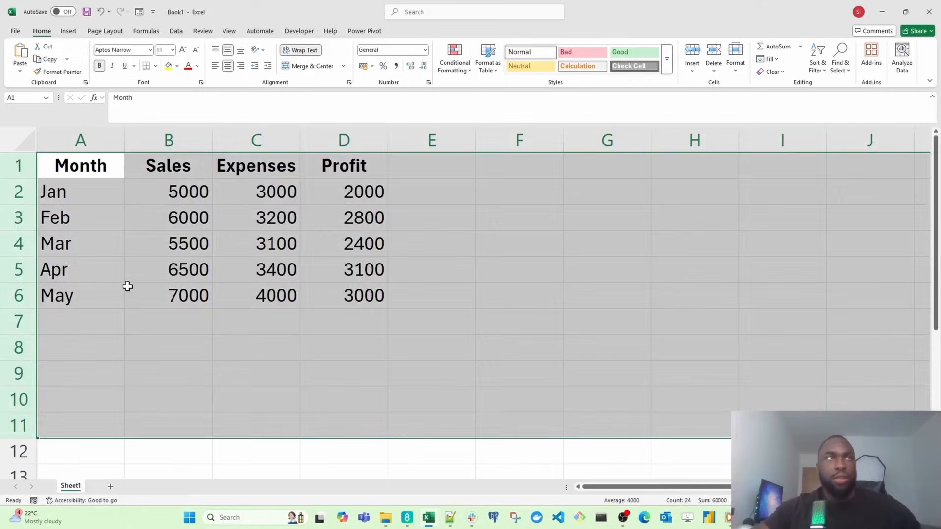
# Select rows 2 and 5, then from empty cell A8 jump down to row 1048576
pyautogui.click(169, 321)
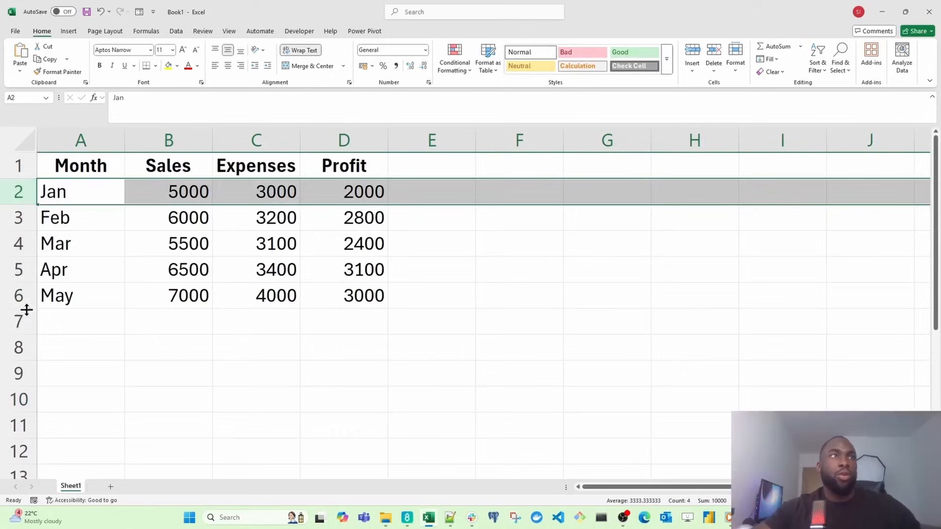
pyautogui.click(64, 269)
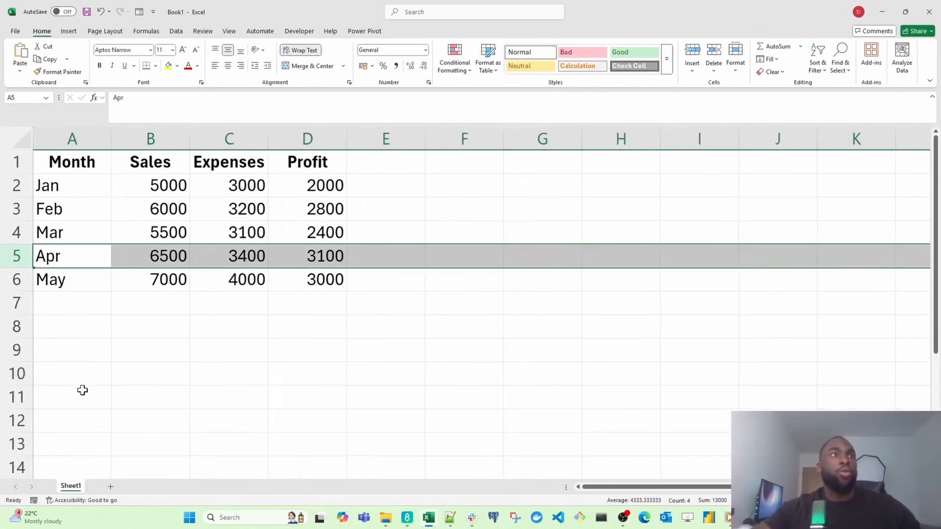
pyautogui.scroll(-3)
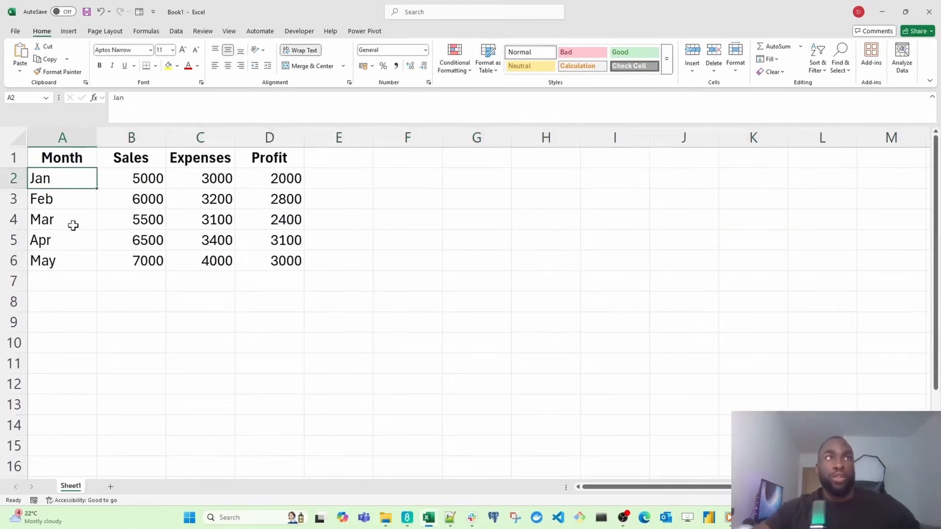
pyautogui.moveTo(63, 289)
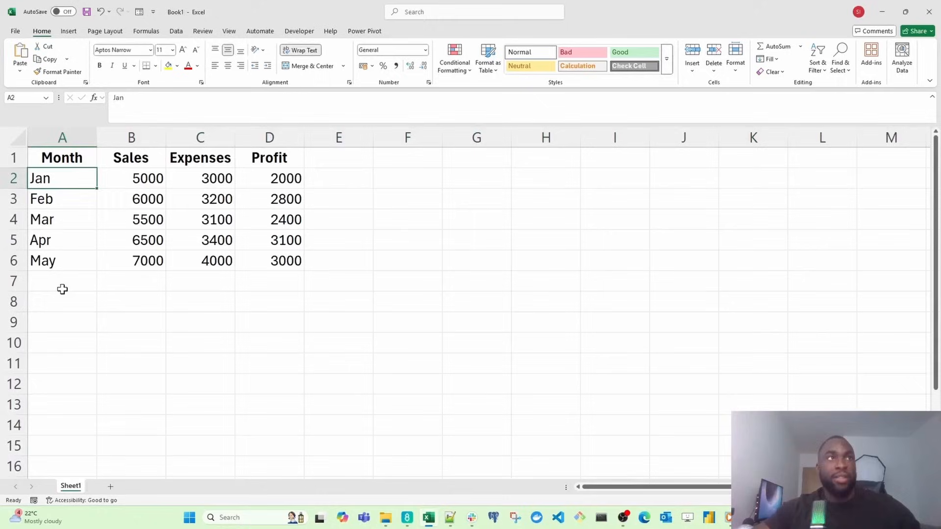
pyautogui.click(62, 302)
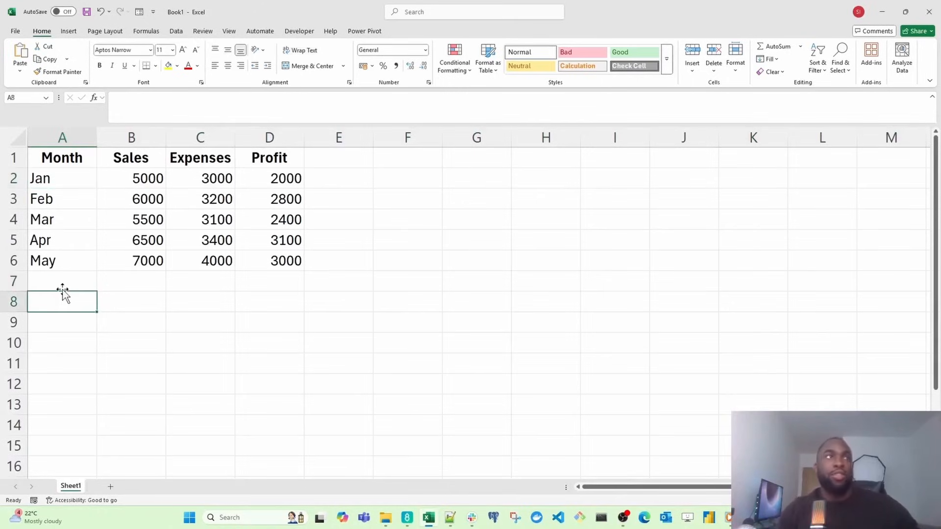
pyautogui.press('Ctrl+Down')
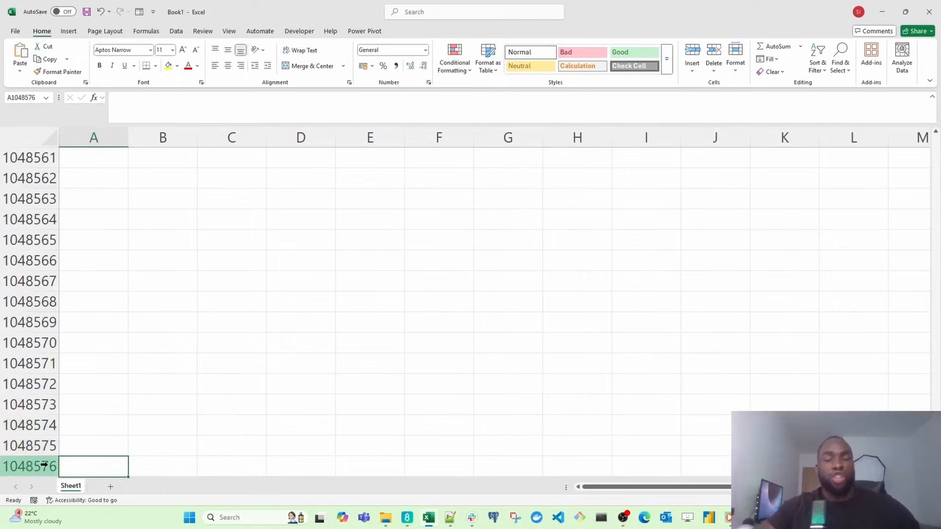
pyautogui.scroll(-3)
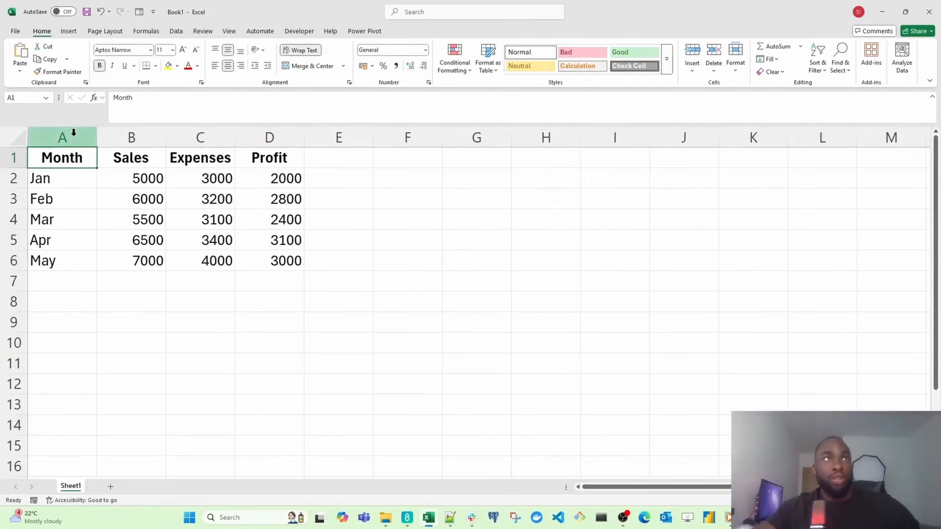
# Select columns C, G and A, then jump across to the last column, XFD
pyautogui.click(200, 138)
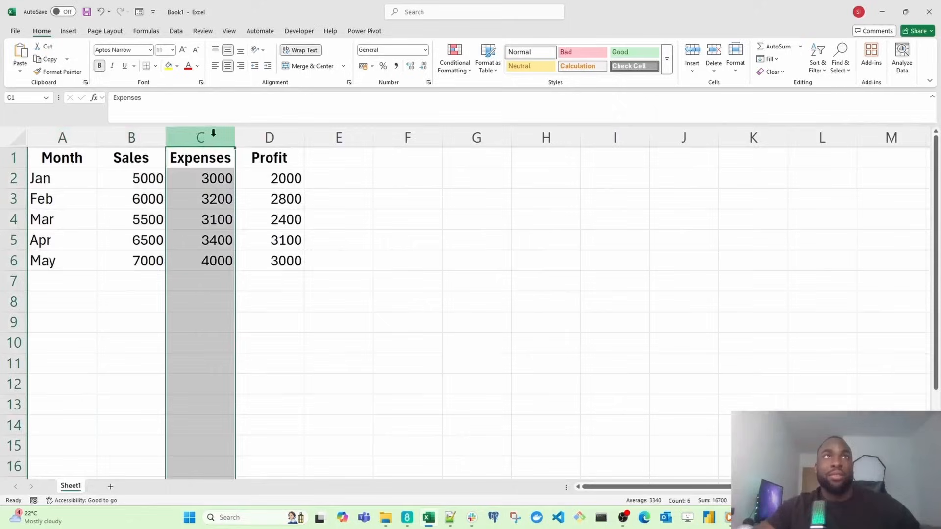
pyautogui.click(476, 137)
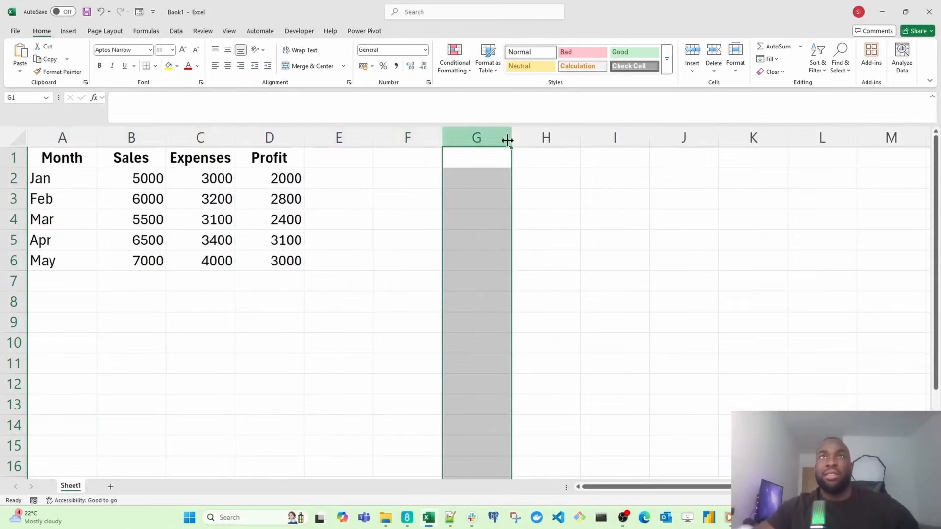
pyautogui.click(62, 137)
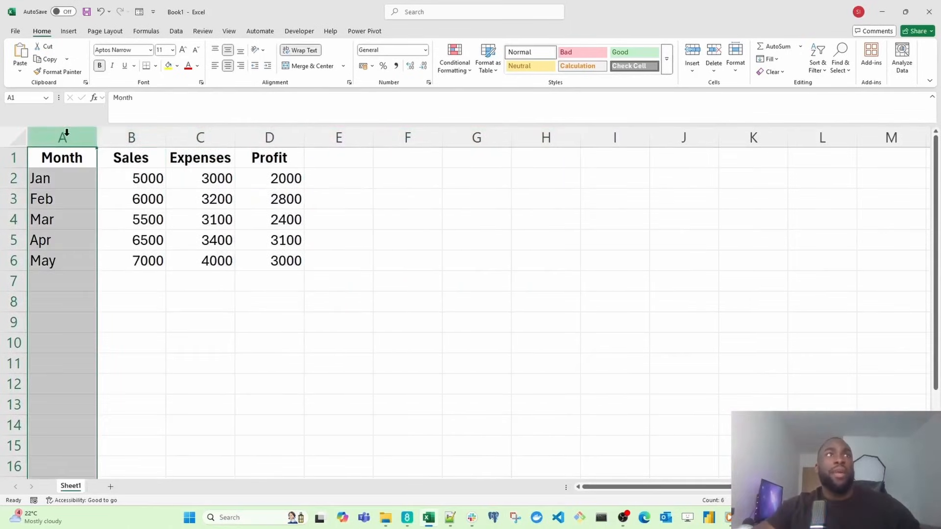
pyautogui.click(270, 137)
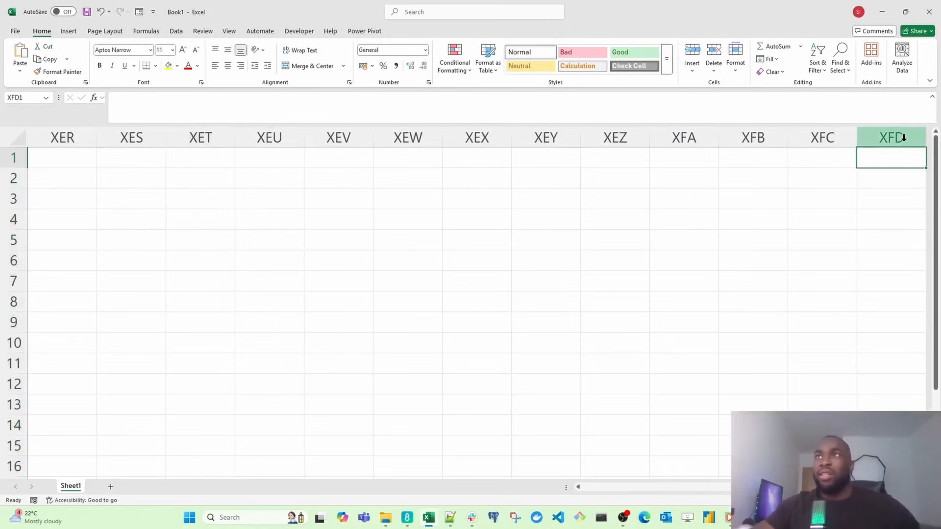
pyautogui.click(891, 137)
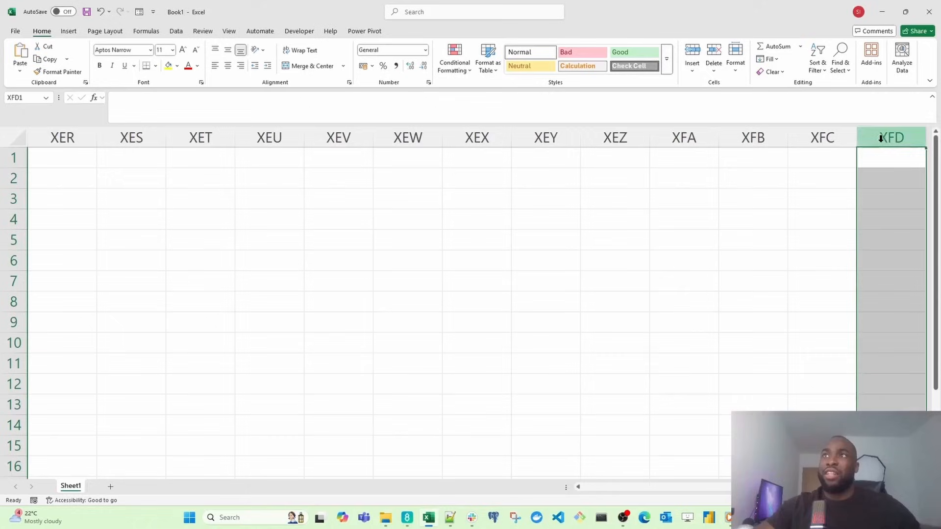
pyautogui.moveTo(889, 146)
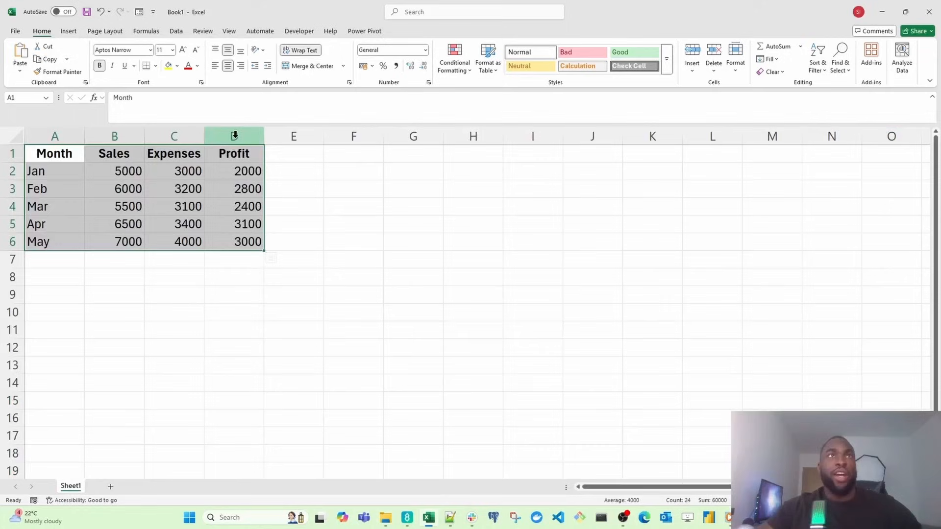
pyautogui.click(10, 282)
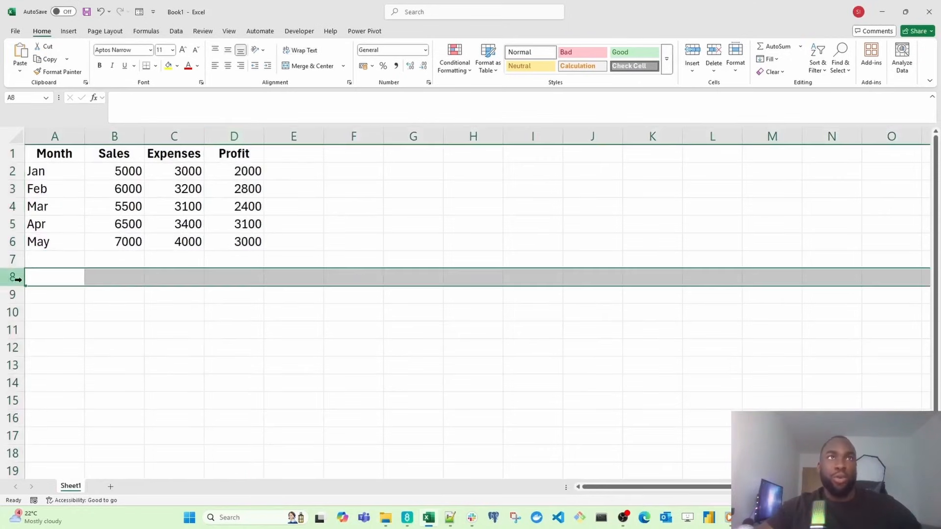
pyautogui.click(233, 295)
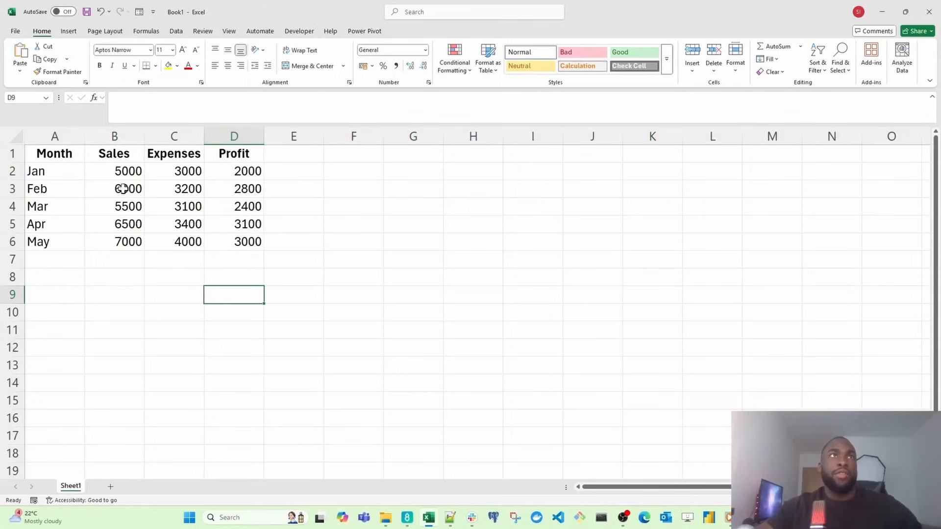
pyautogui.click(114, 189)
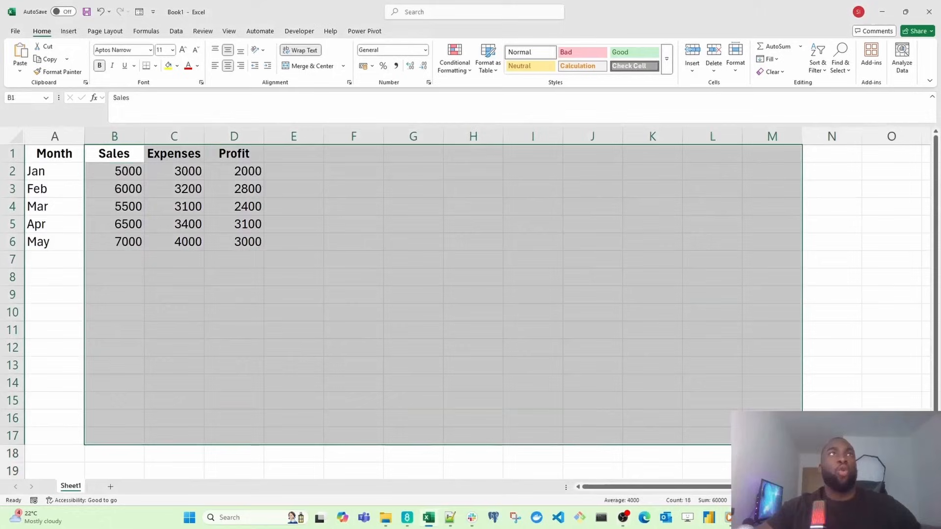
pyautogui.moveTo(416, 357)
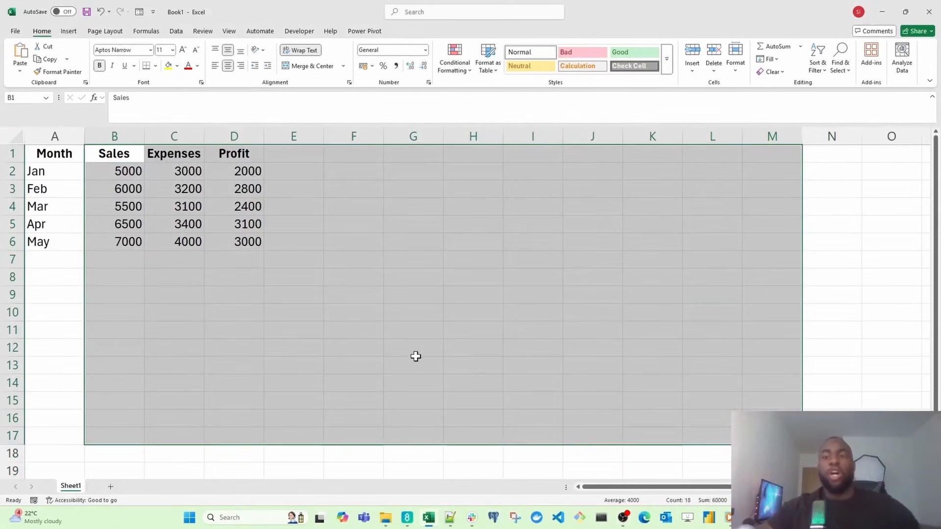
pyautogui.moveTo(393, 302)
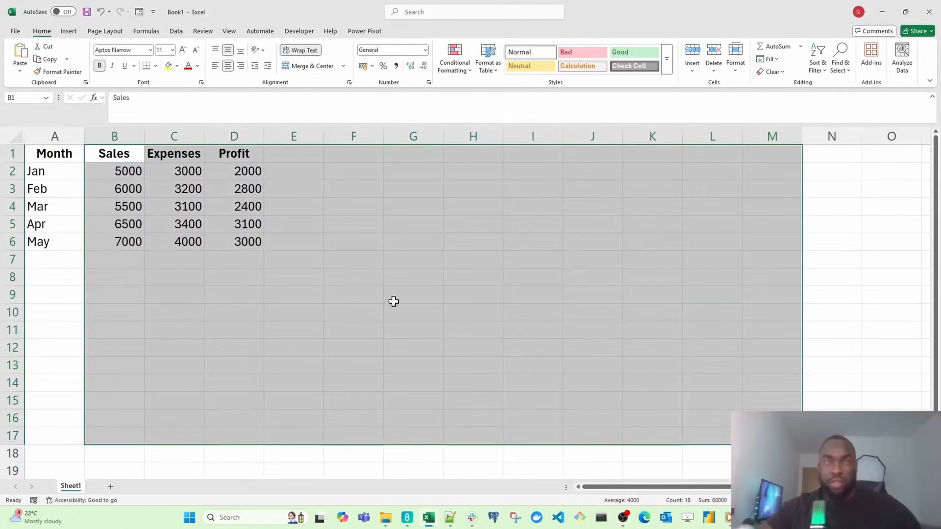
pyautogui.click(412, 295)
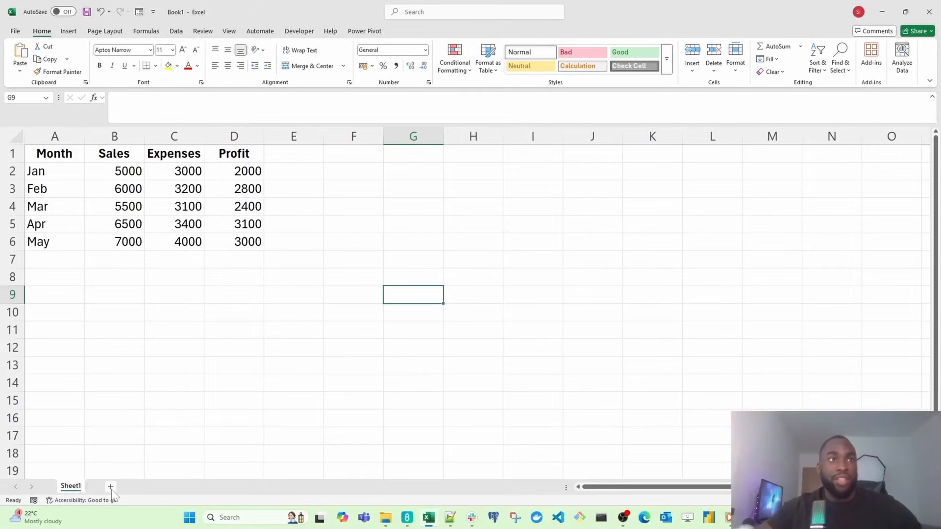
# Insert a new blank worksheet and rename it test_worksheet
pyautogui.click(110, 487)
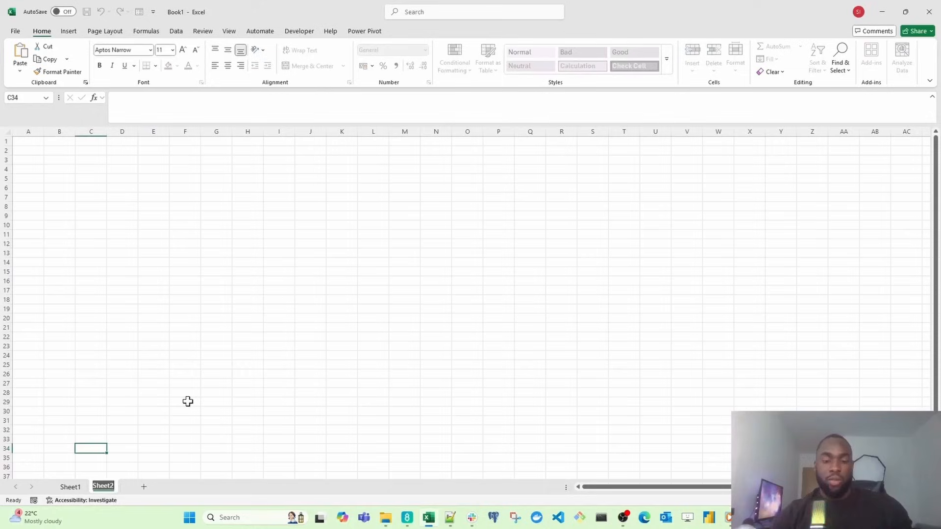
pyautogui.write('test_wor')
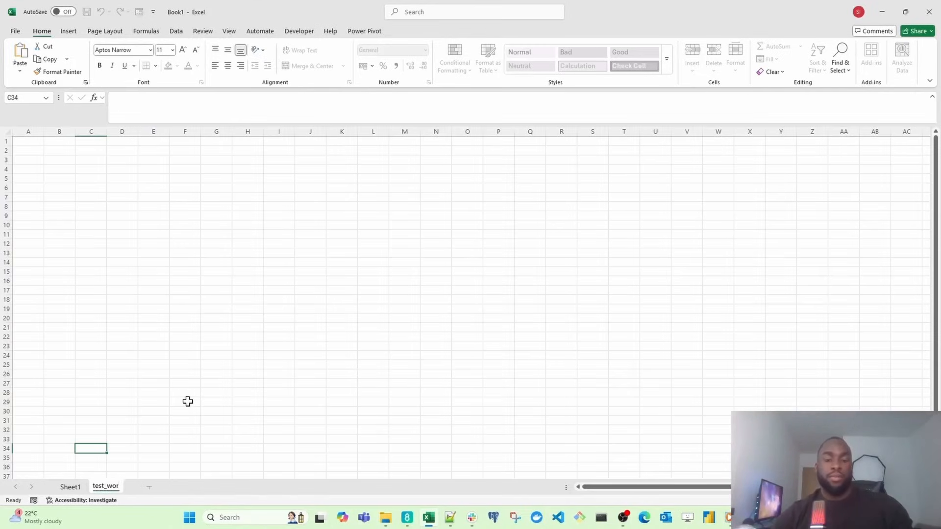
pyautogui.click(68, 486)
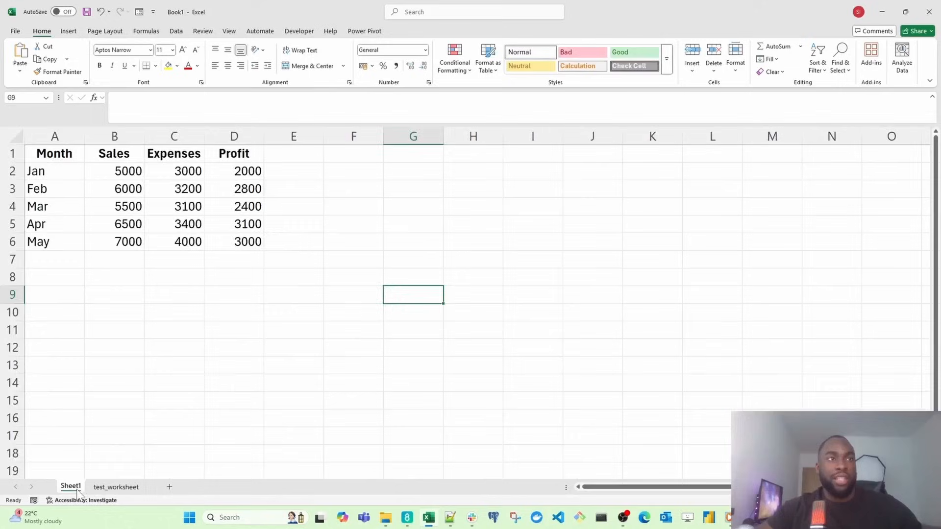
# Switch back and forth between Sheet1 and test_worksheet, ending on Sheet1
pyautogui.click(116, 487)
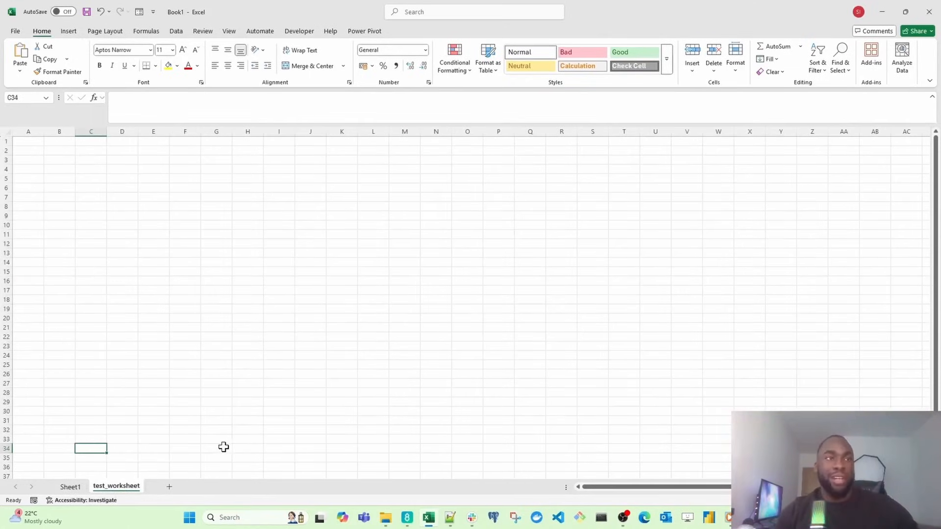
pyautogui.click(71, 486)
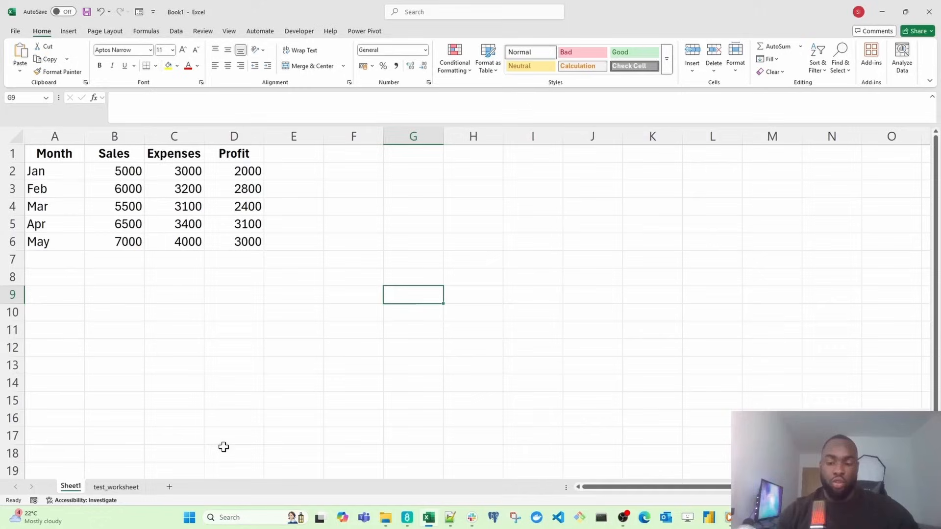
pyautogui.click(116, 486)
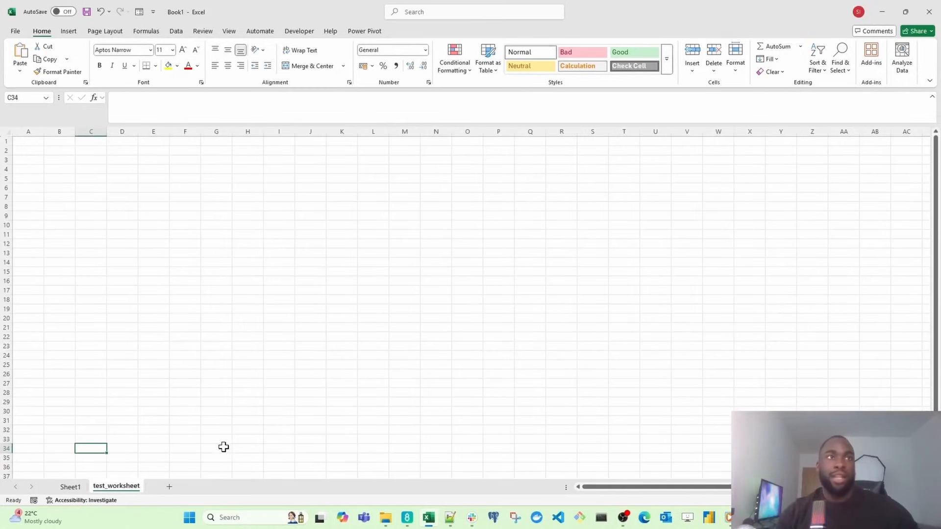
pyautogui.click(70, 487)
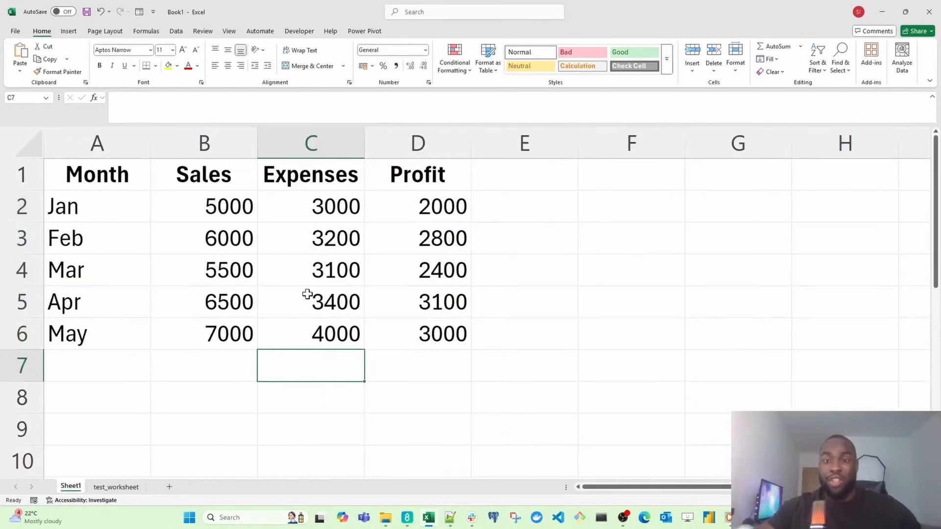
pyautogui.moveTo(331, 461)
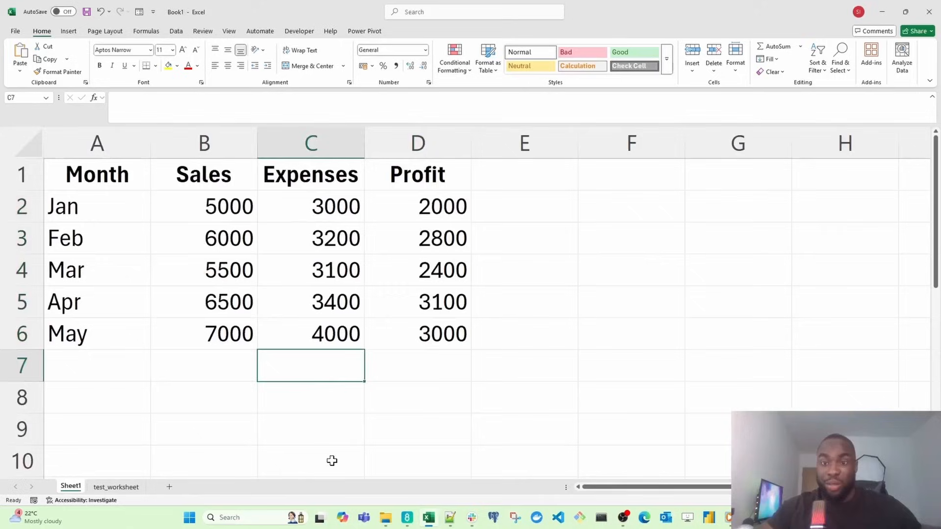
pyautogui.moveTo(135, 465)
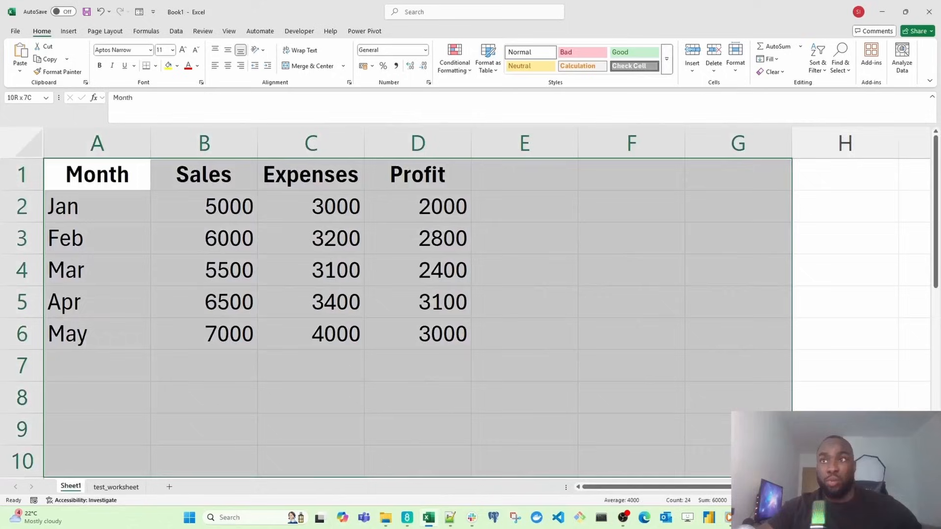
# Inspect May's Profit formula =B6-C6 in cell D6 of Sheet1
pyautogui.click(417, 333)
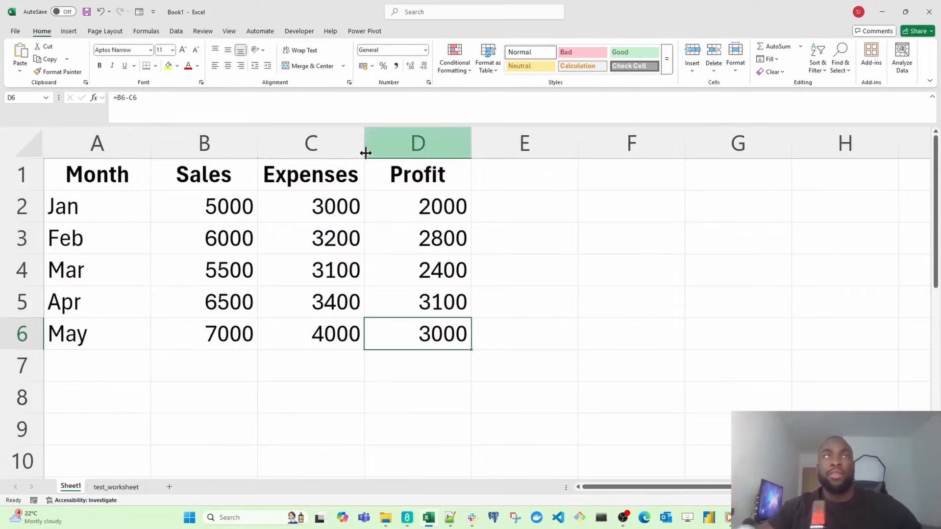
pyautogui.click(68, 30)
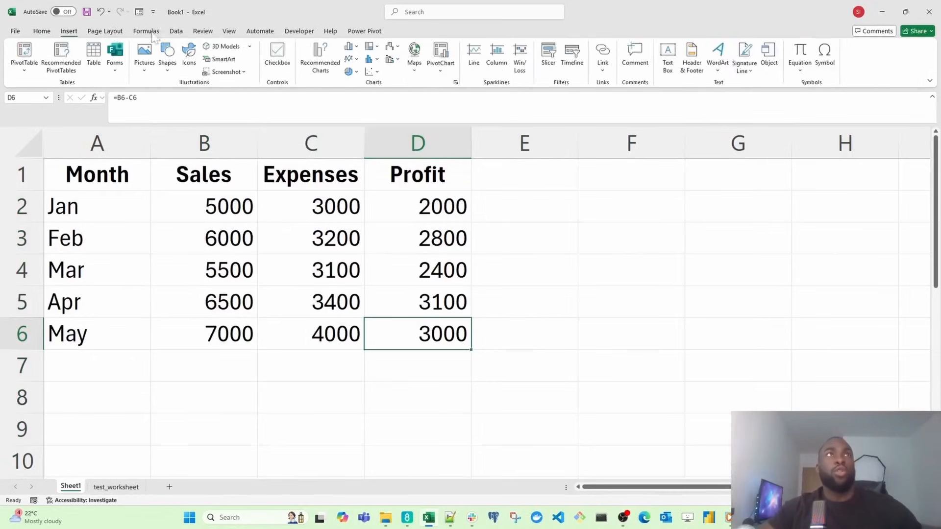
# Tour the Review, Help, Home and Insert ribbons, finishing on Page Layout
pyautogui.click(202, 31)
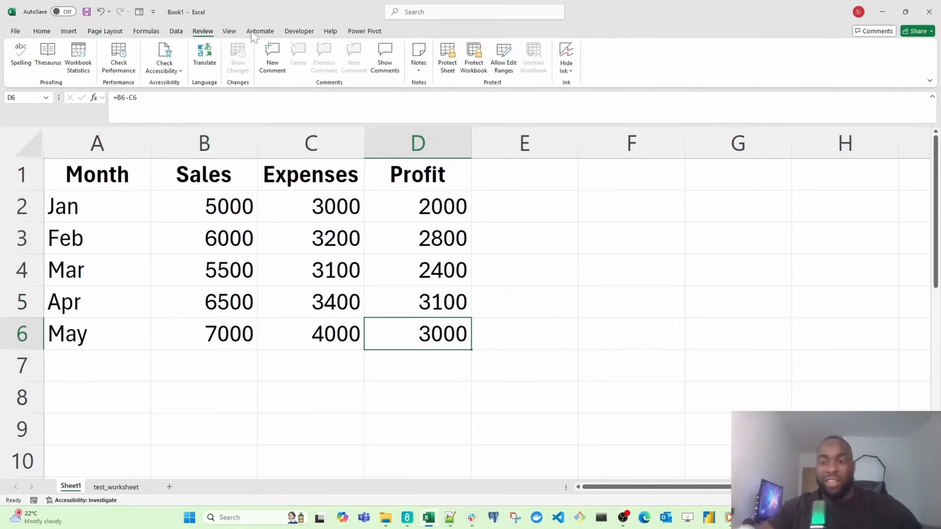
pyautogui.click(330, 30)
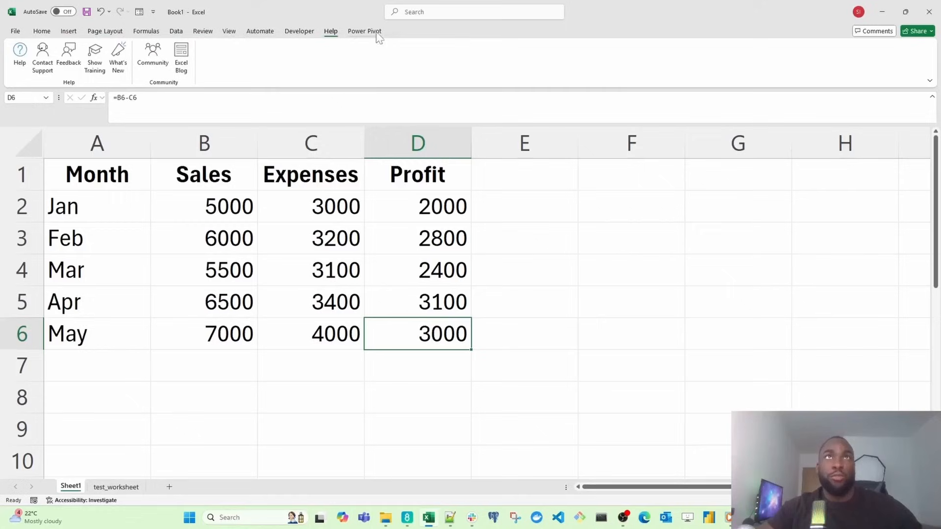
pyautogui.click(41, 30)
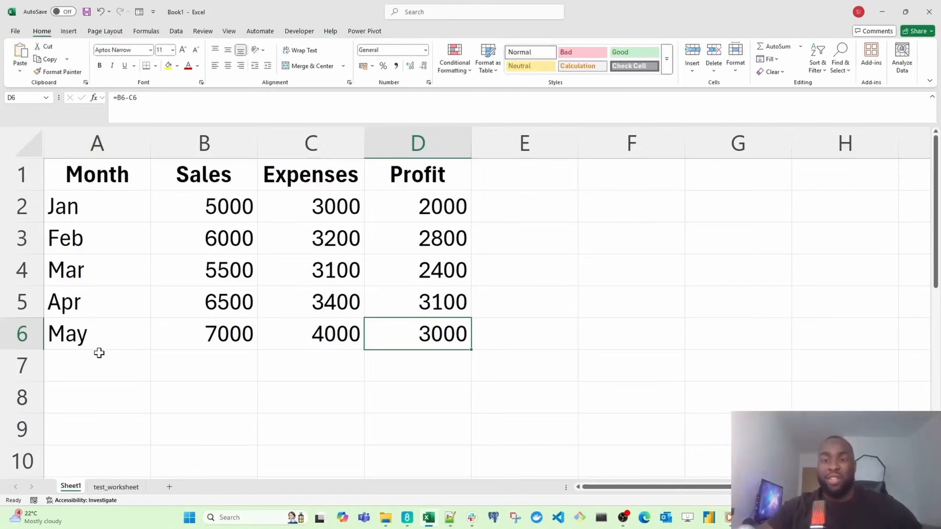
pyautogui.moveTo(110, 366)
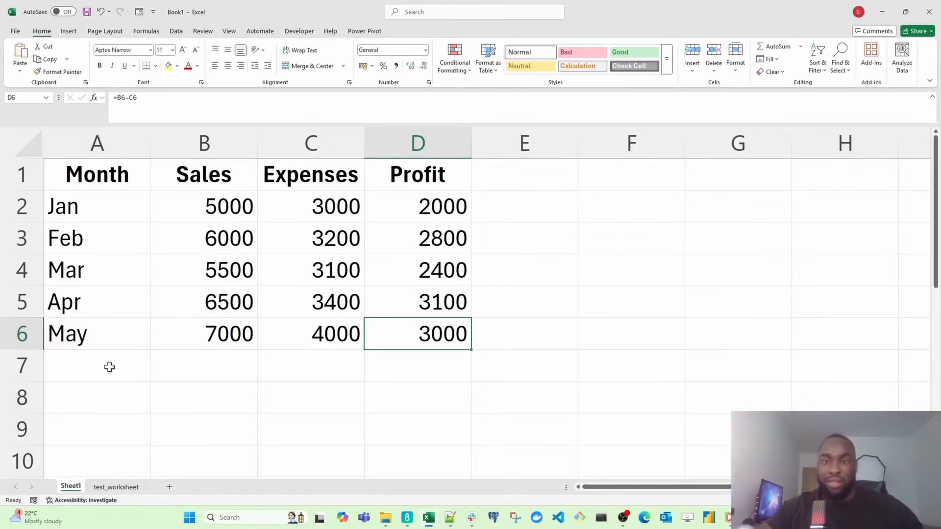
pyautogui.moveTo(80, 37)
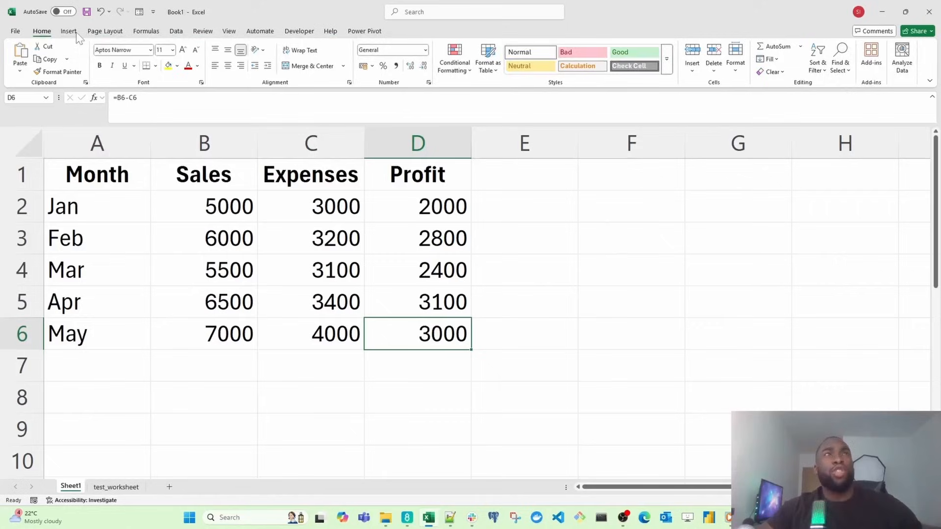
pyautogui.click(68, 31)
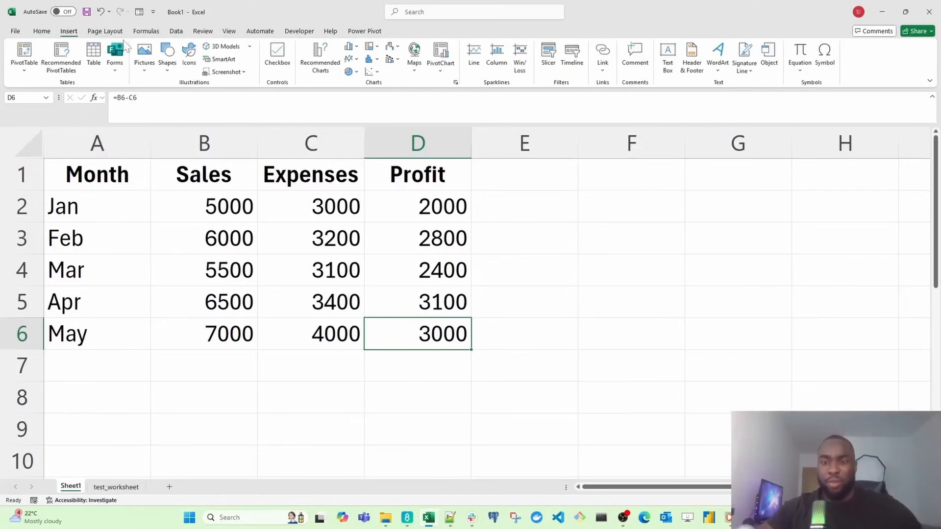
pyautogui.click(41, 31)
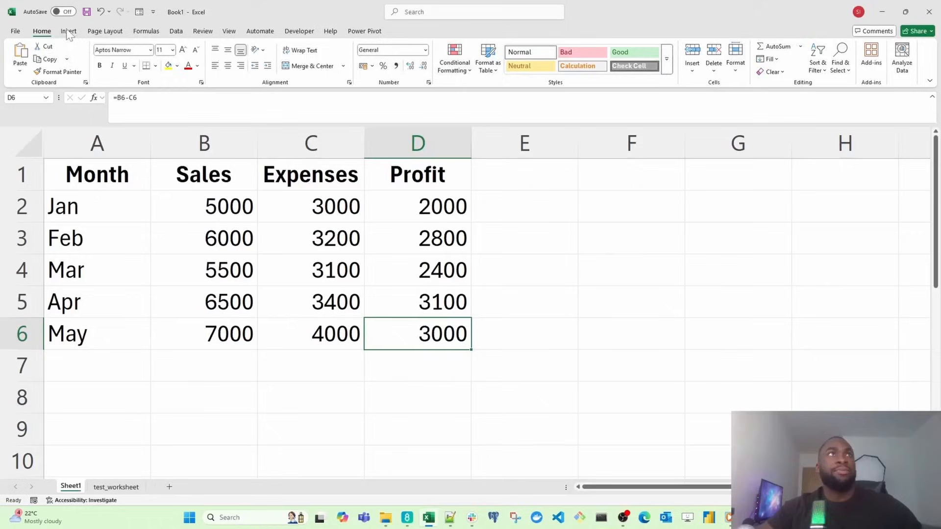
pyautogui.click(68, 31)
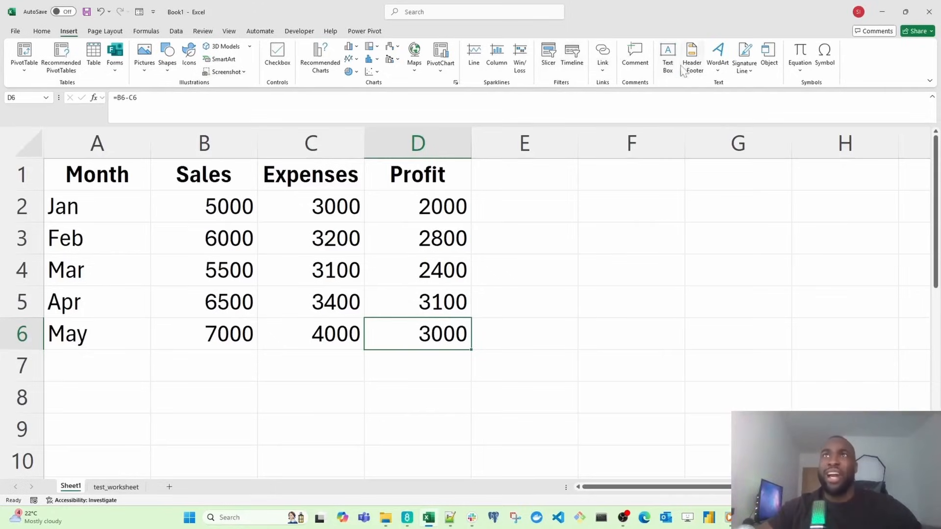
pyautogui.moveTo(725, 73)
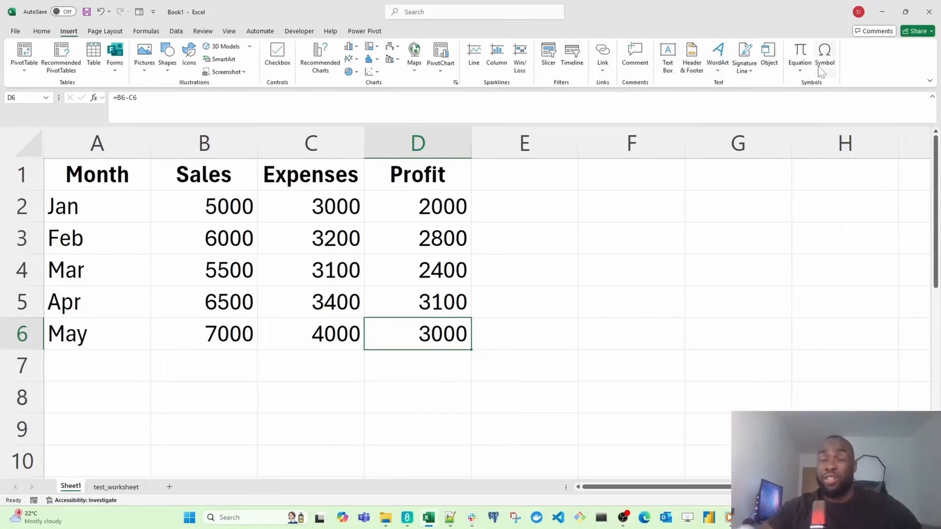
pyautogui.click(104, 30)
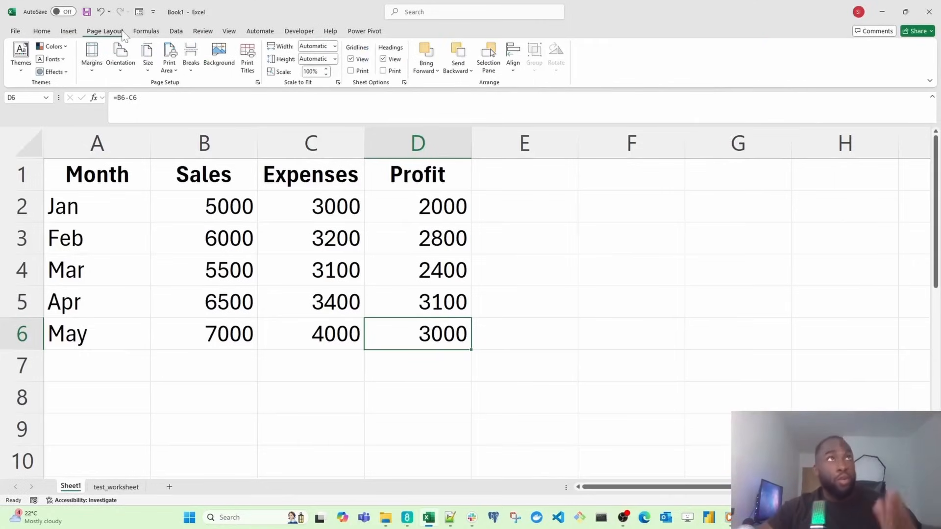
pyautogui.moveTo(291, 89)
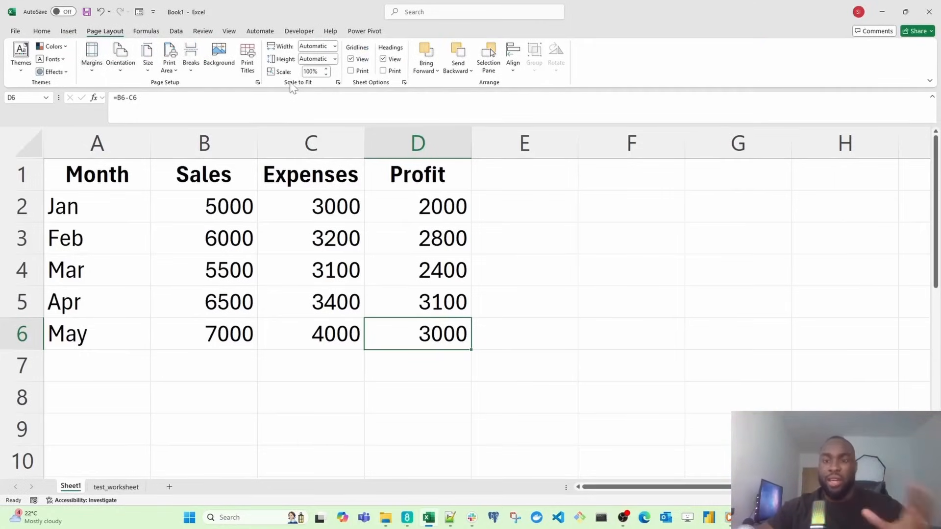
pyautogui.moveTo(194, 244)
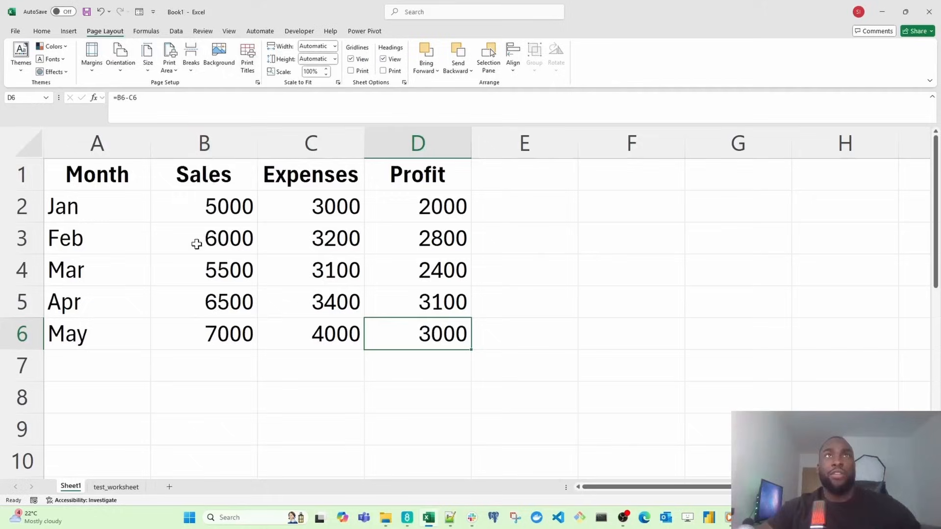
pyautogui.moveTo(218, 287)
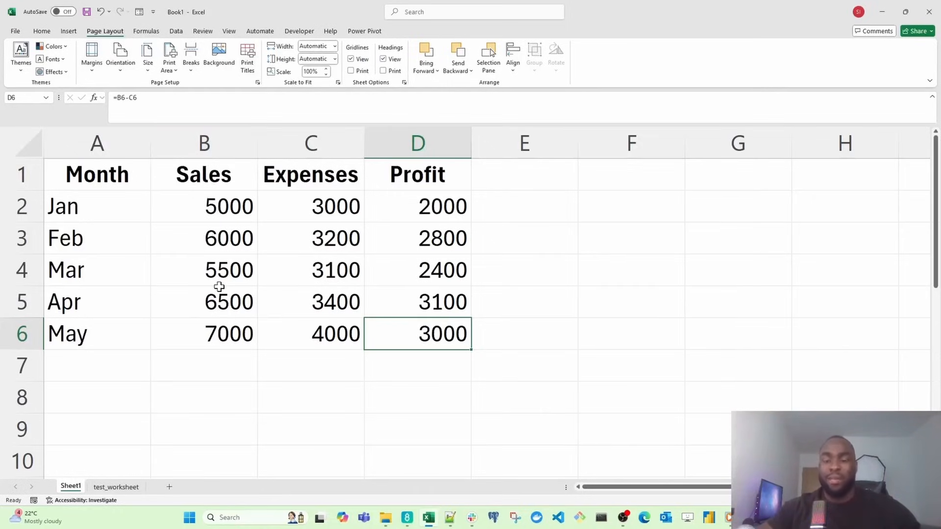
pyautogui.moveTo(230, 339)
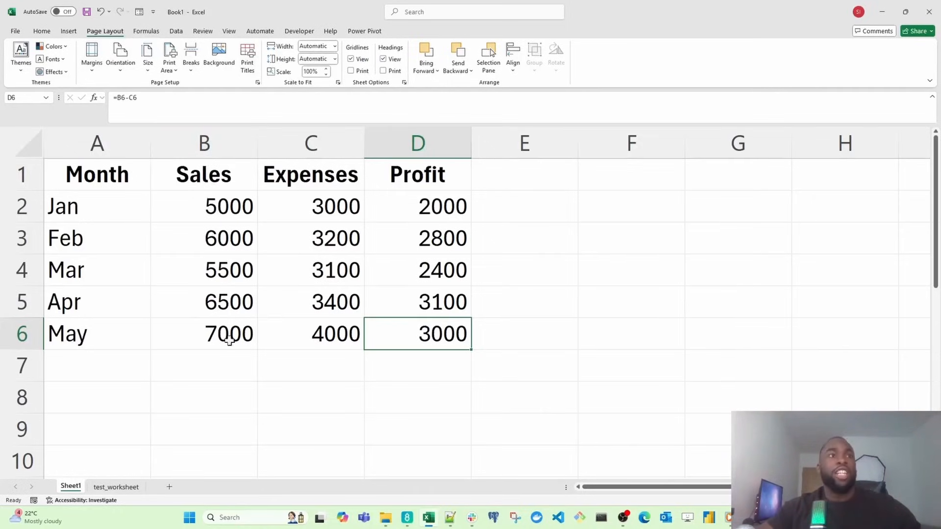
# View the Formulas ribbon, then the Data ribbon's import, sort and filter tools
pyautogui.click(147, 31)
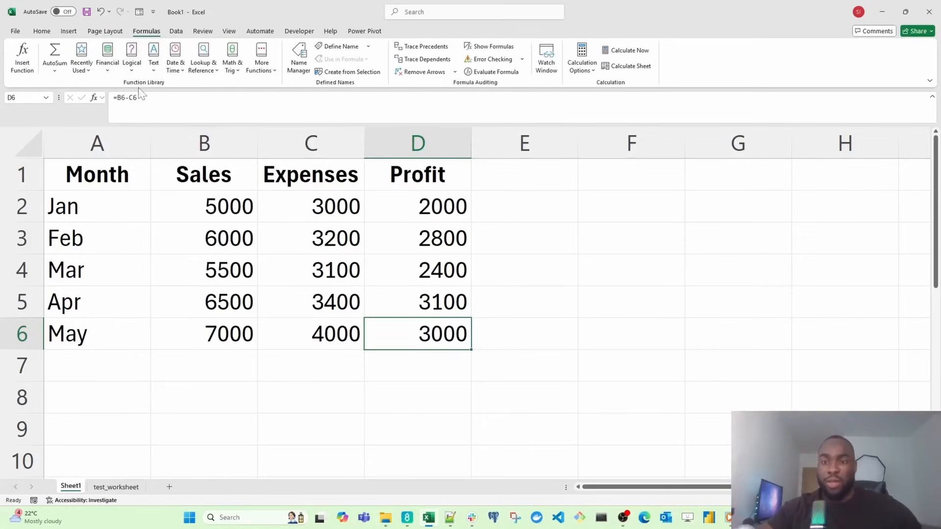
pyautogui.moveTo(217, 369)
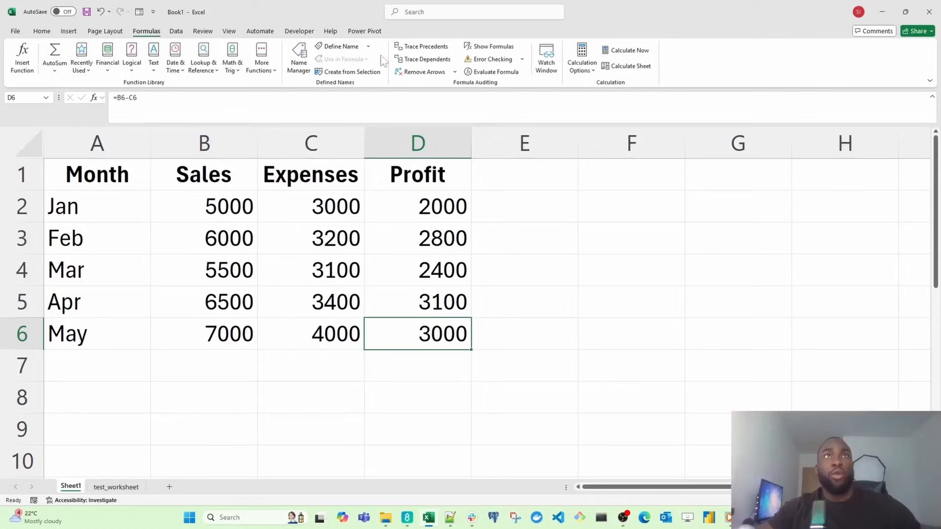
pyautogui.click(175, 30)
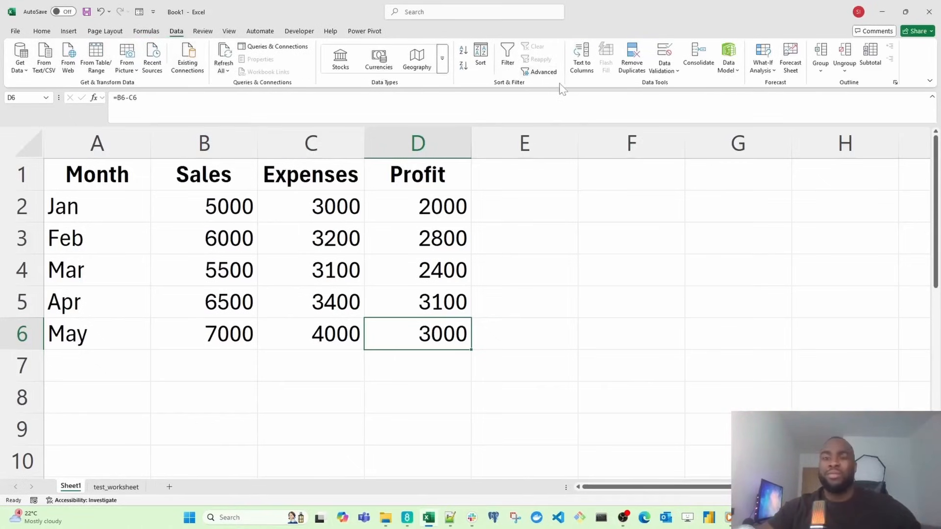
pyautogui.moveTo(543, 73)
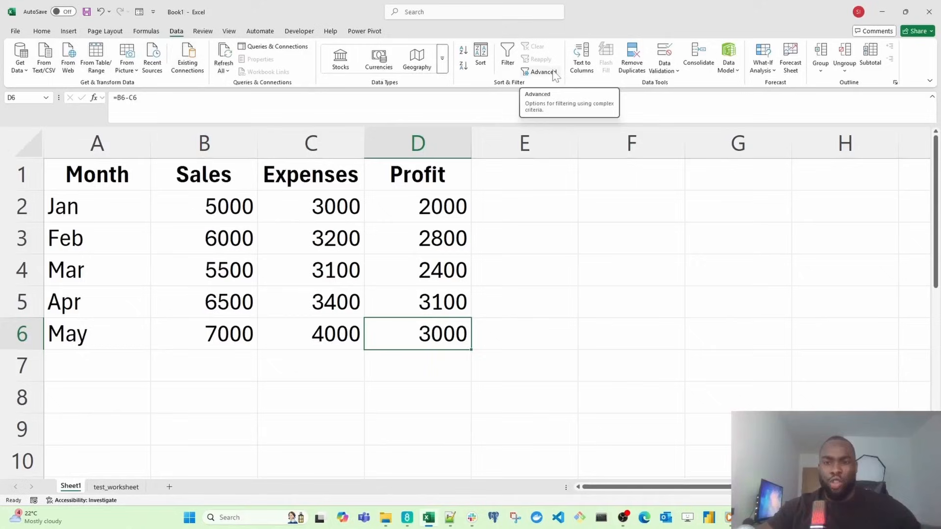
pyautogui.moveTo(573, 59)
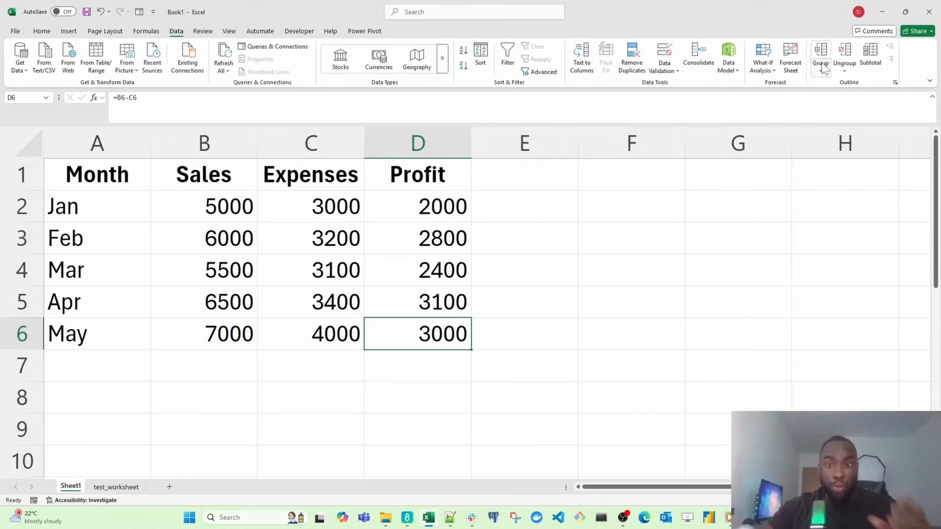
pyautogui.moveTo(822, 70)
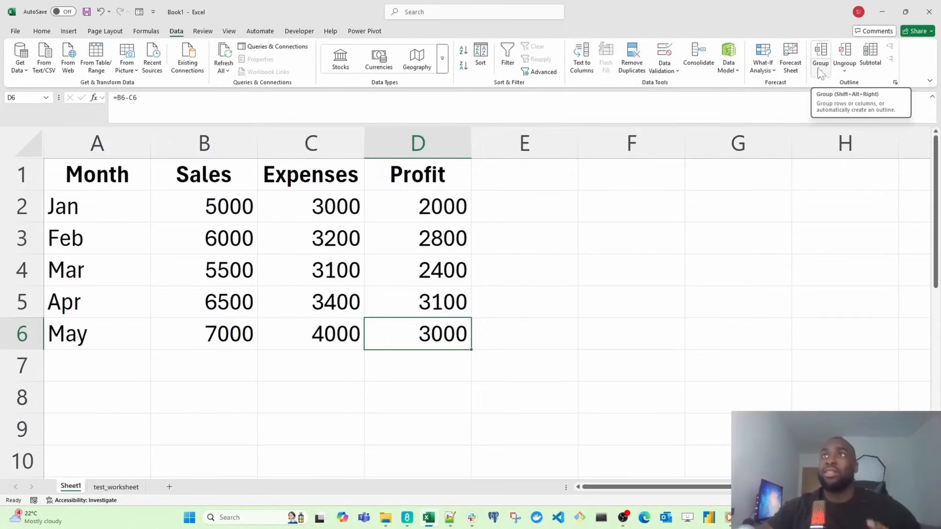
pyautogui.moveTo(39, 71)
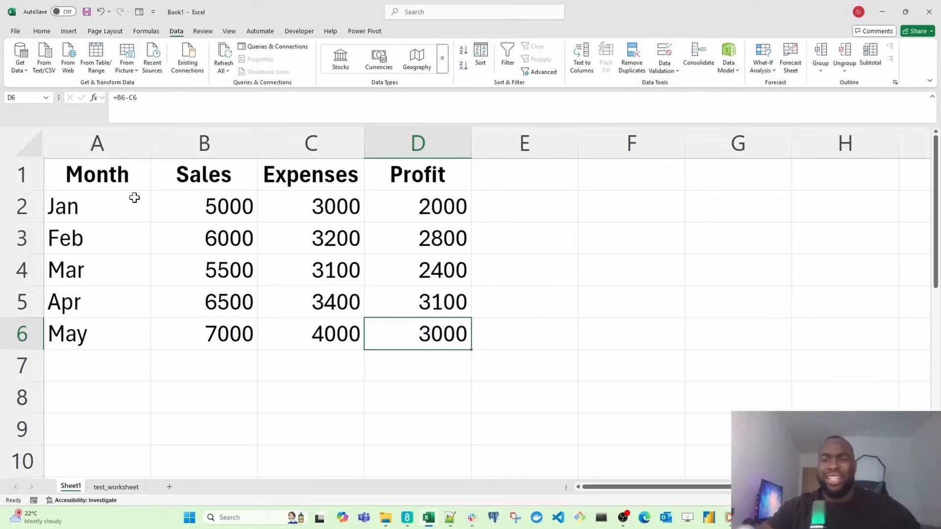
# Browse the Get Data menu's From File import sources on the Data ribbon
pyautogui.click(19, 56)
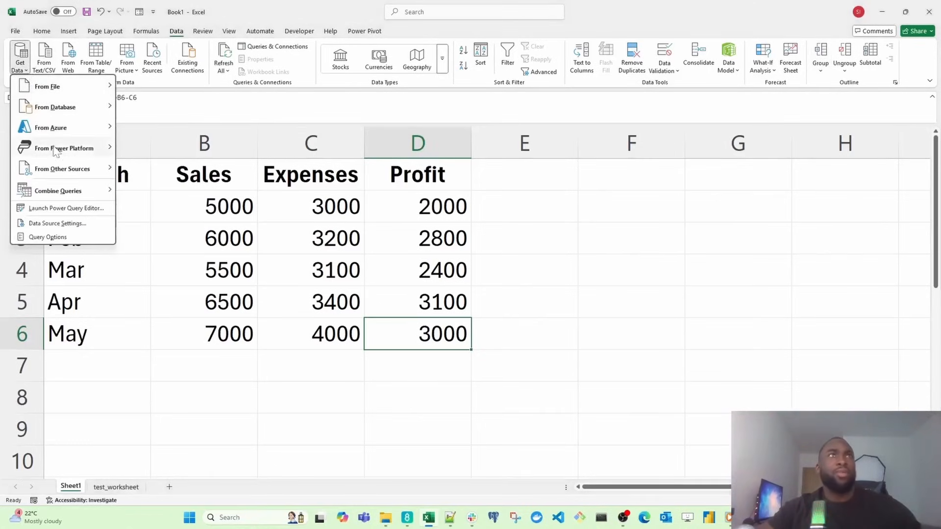
pyautogui.click(45, 86)
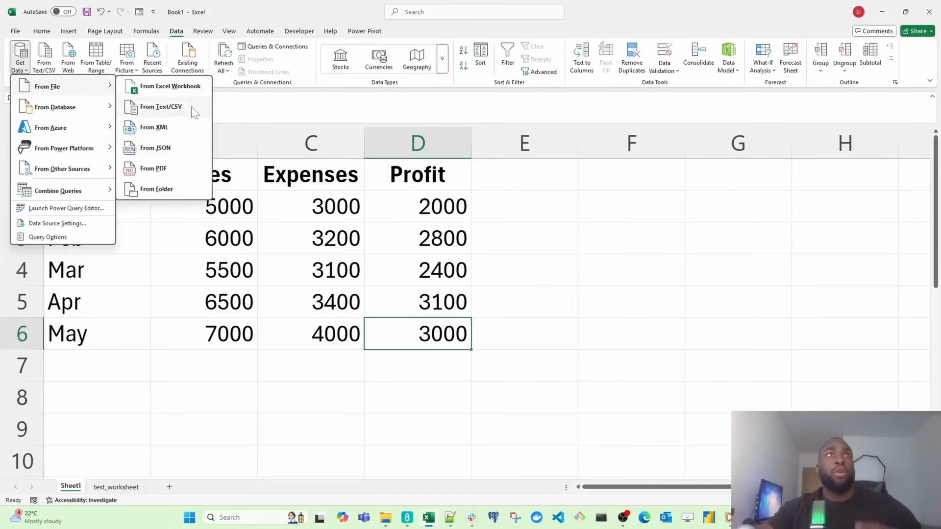
pyautogui.moveTo(177, 168)
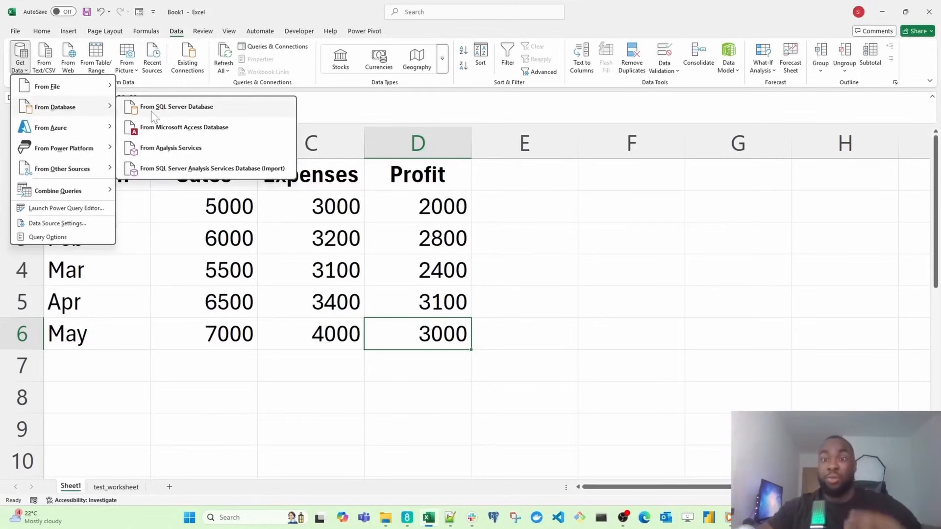
pyautogui.moveTo(79, 128)
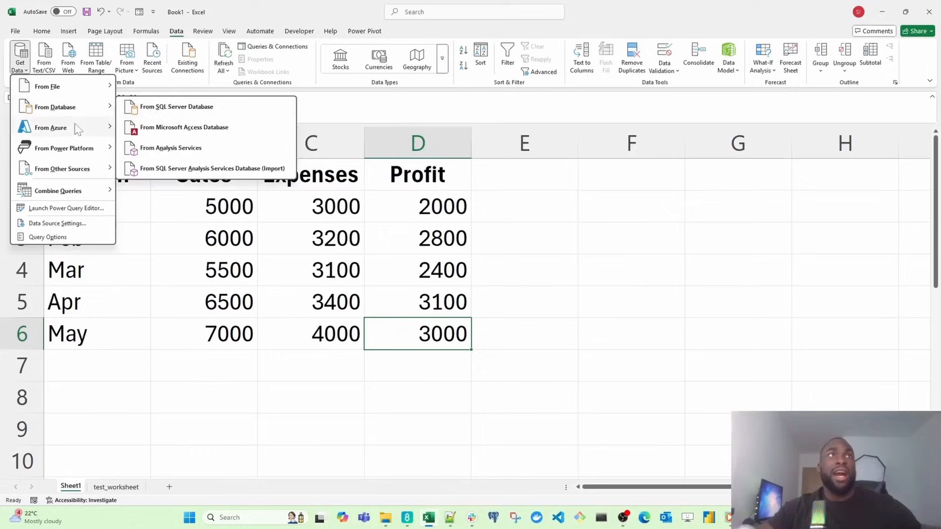
pyautogui.moveTo(76, 129)
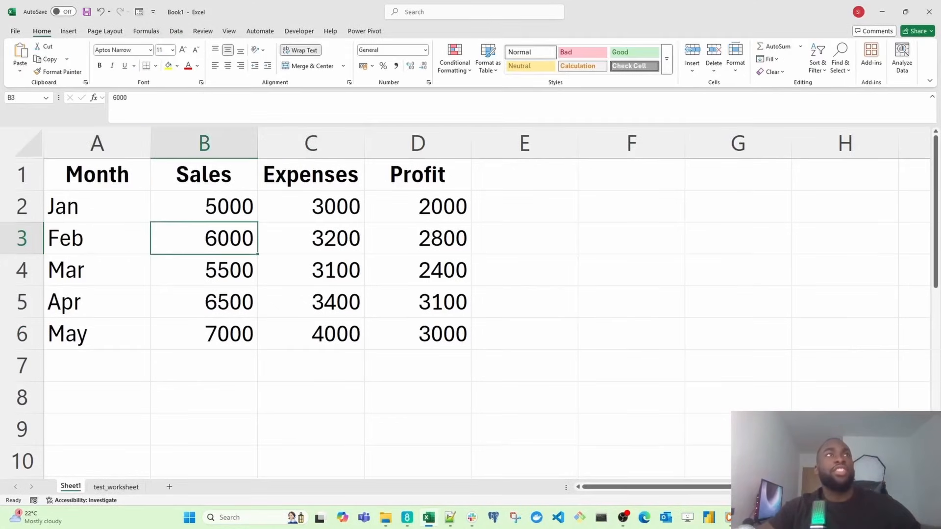
# Inspect B5 (6500) and D6, then select the whole Expenses column for naming
pyautogui.click(204, 302)
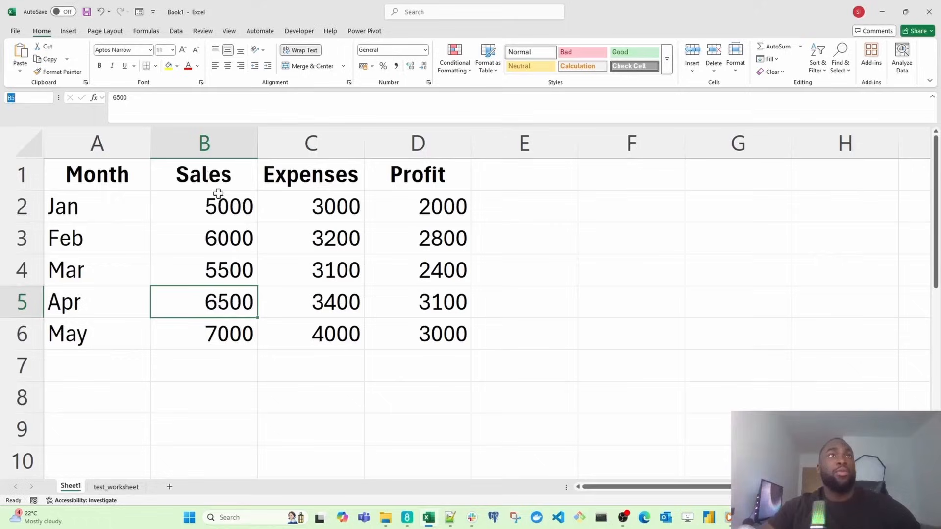
pyautogui.click(441, 334)
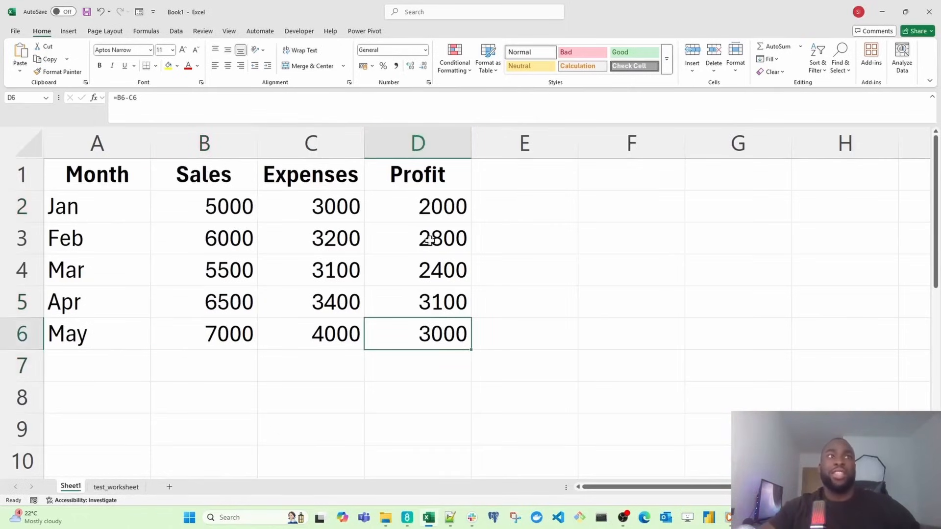
pyautogui.moveTo(408, 167)
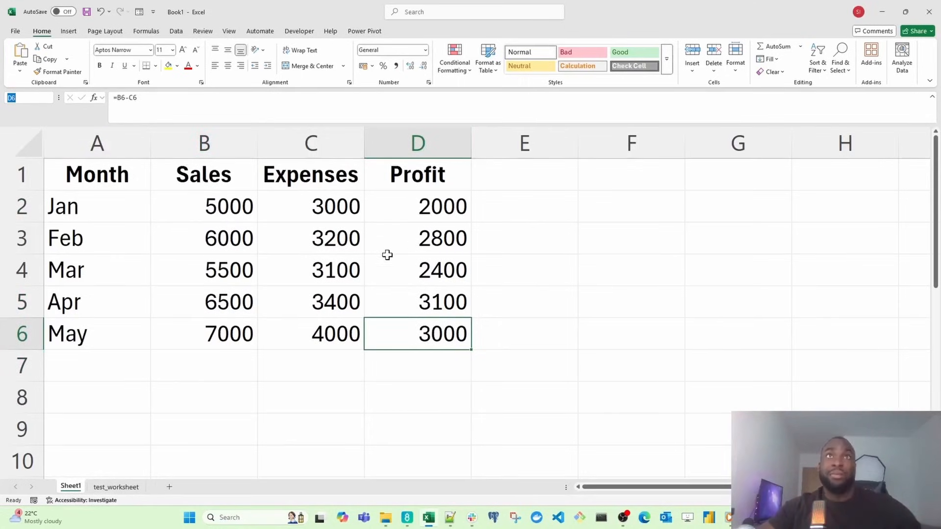
pyautogui.click(310, 144)
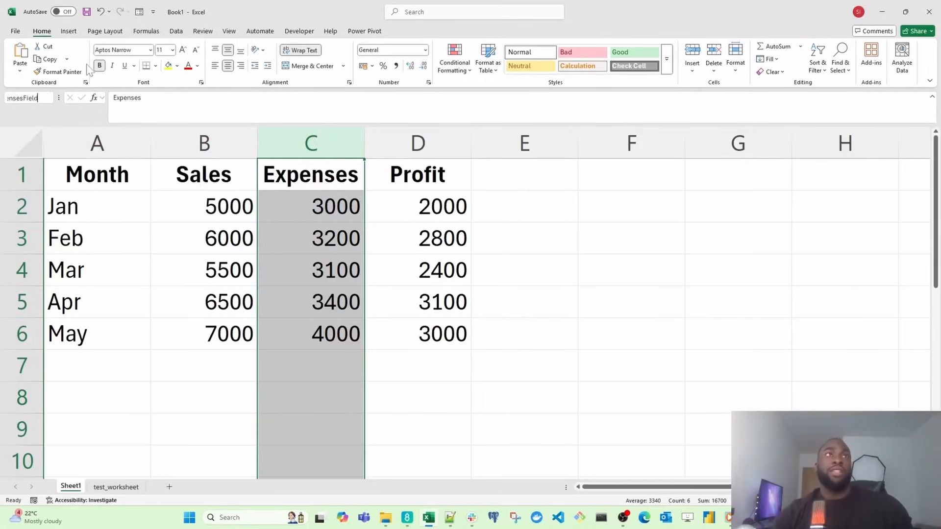
# Enter the range name 'ipermarke...' in the Name Box to select the A1:D6 table
pyautogui.click(418, 239)
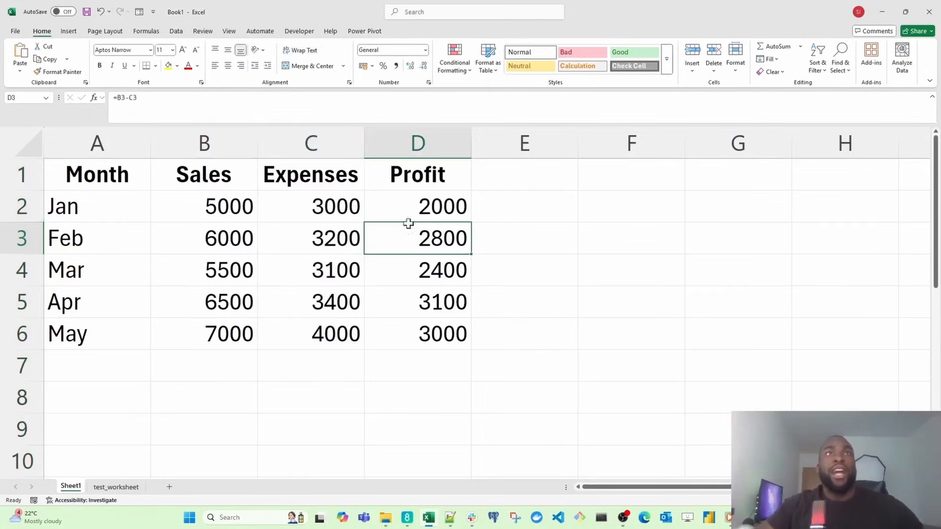
pyautogui.click(311, 142)
pyautogui.write('S')
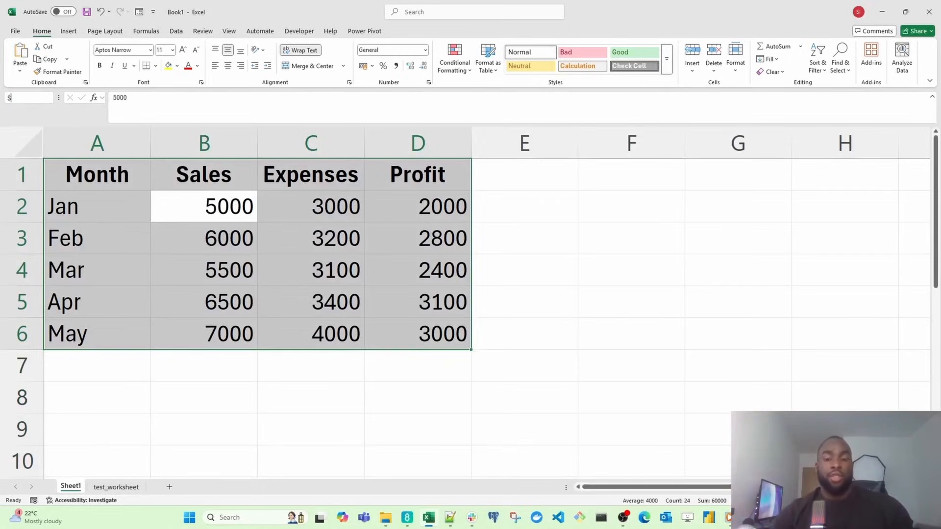
pyautogui.write('ipermarke')
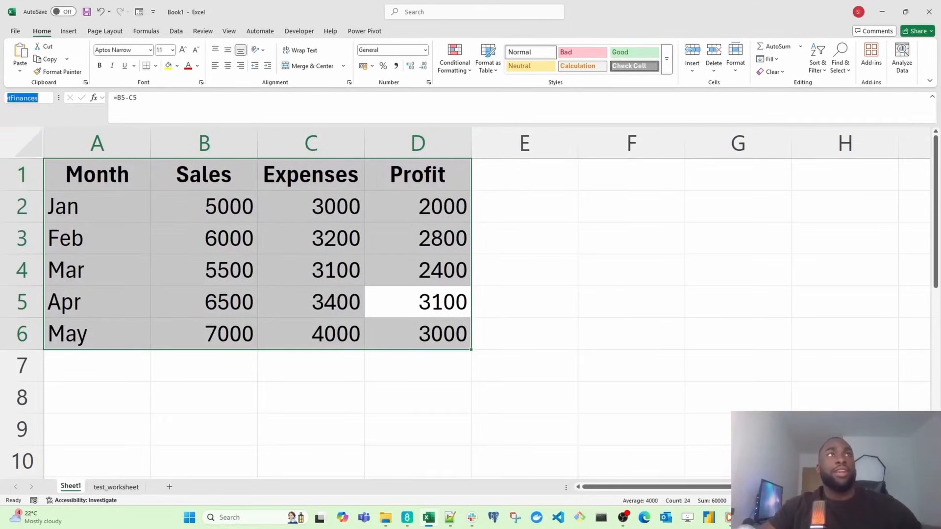
pyautogui.click(417, 302)
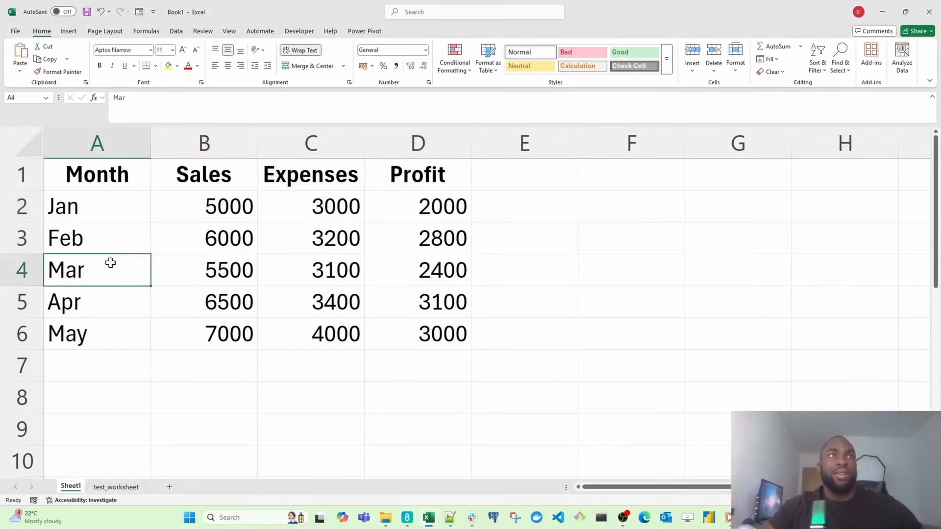
pyautogui.moveTo(129, 265)
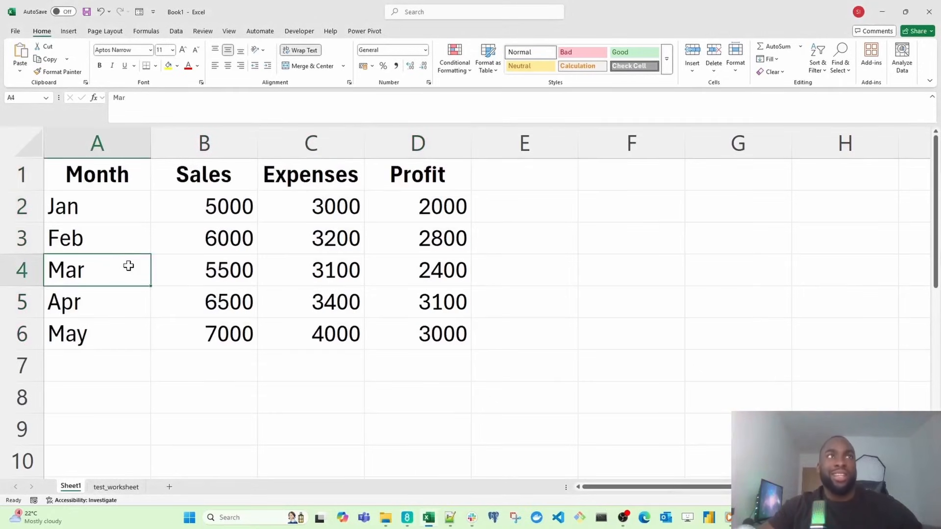
pyautogui.moveTo(127, 183)
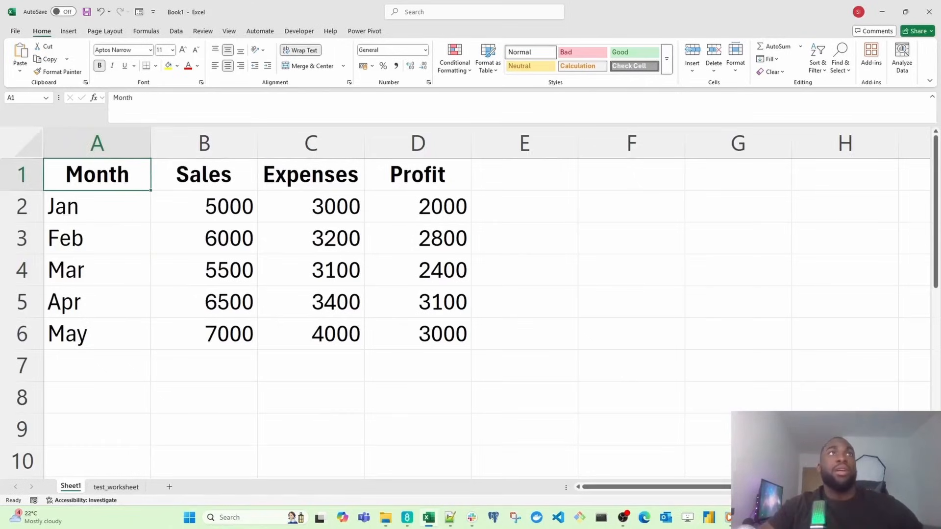
pyautogui.moveTo(132, 178)
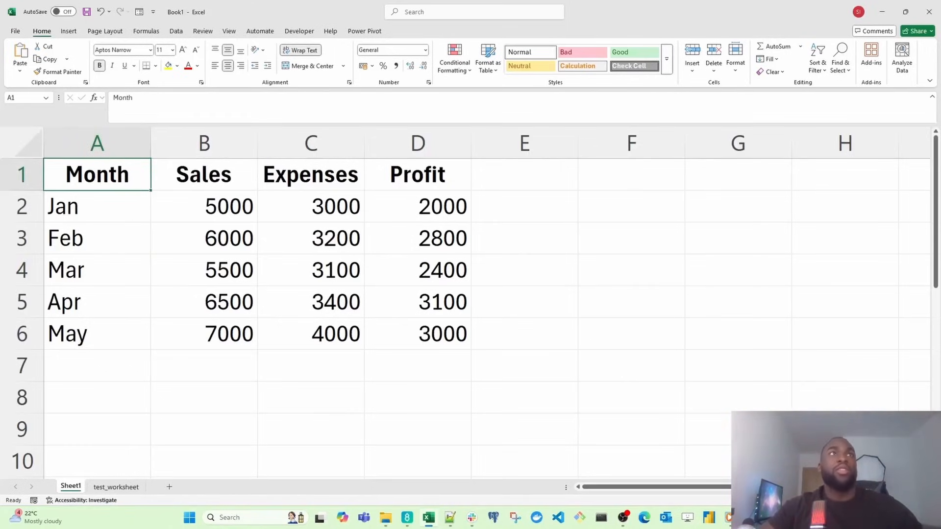
pyautogui.doubleClick(96, 175)
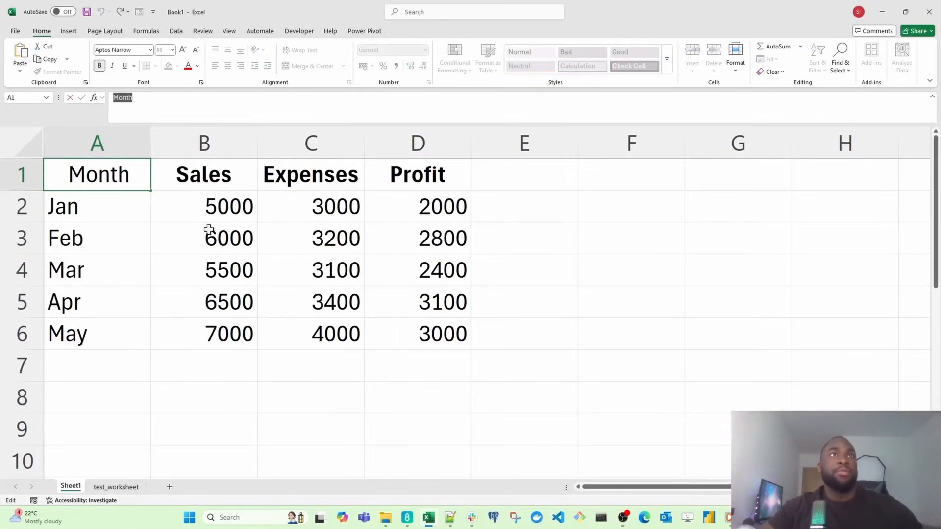
pyautogui.click(204, 238)
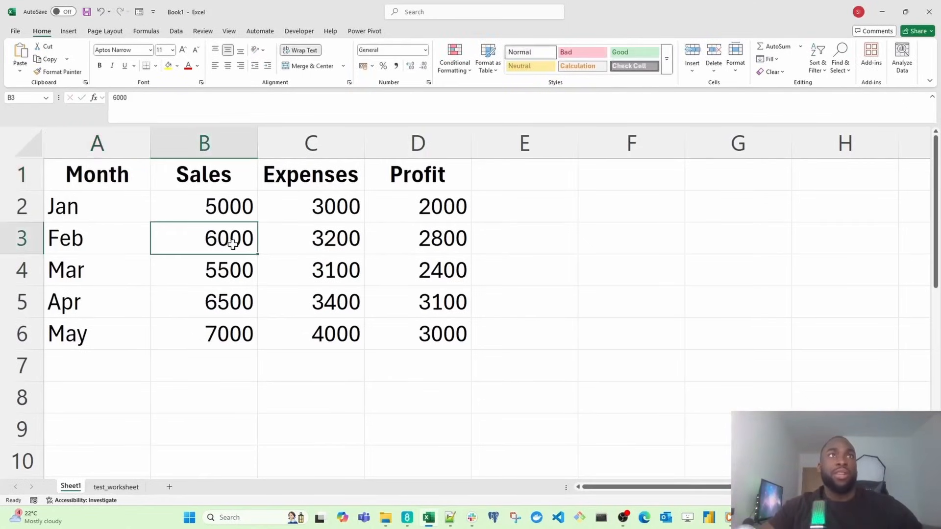
pyautogui.moveTo(233, 245)
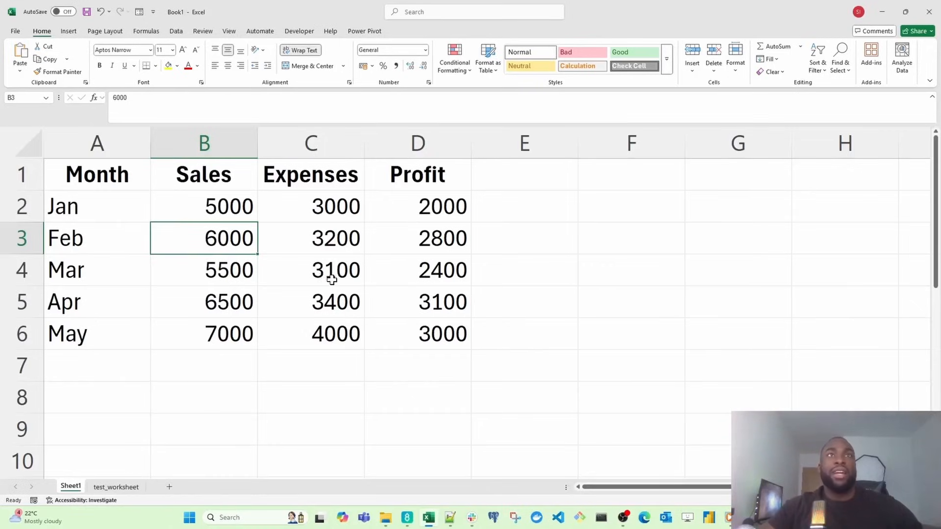
pyautogui.click(310, 302)
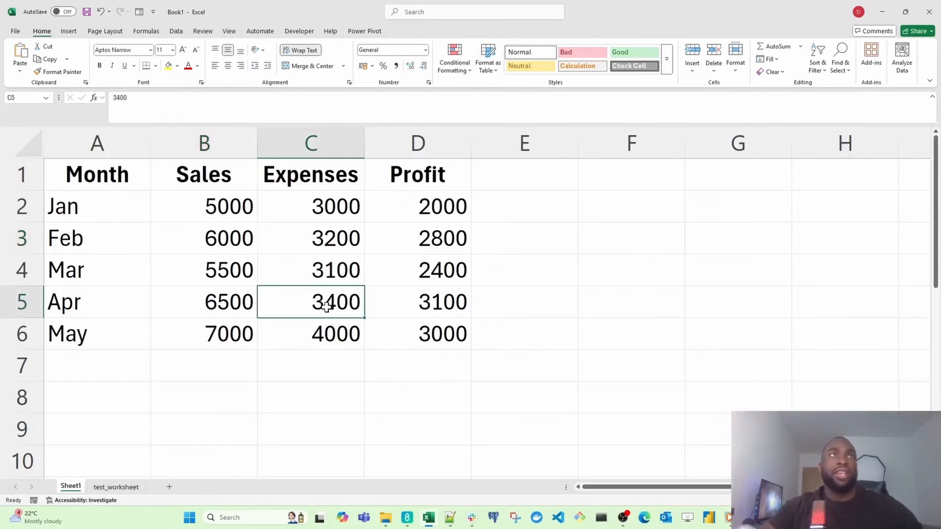
pyautogui.moveTo(316, 314)
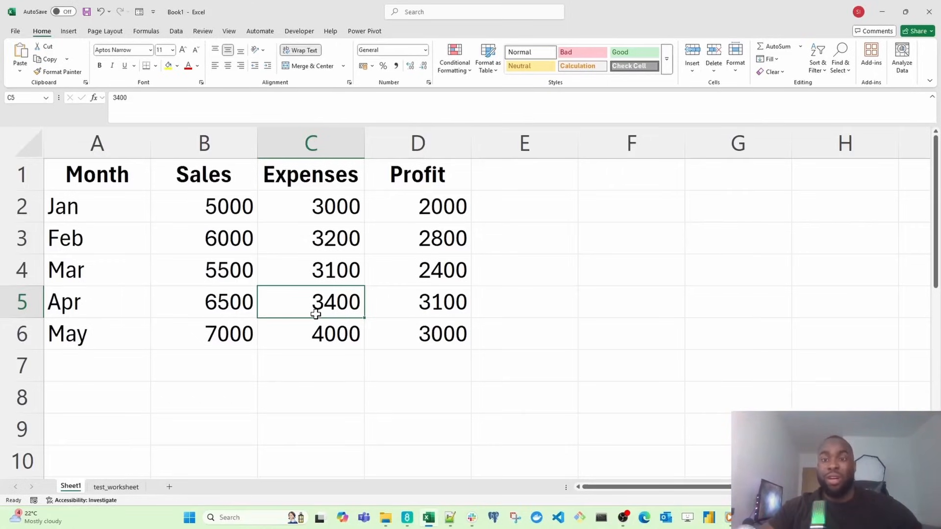
pyautogui.click(437, 206)
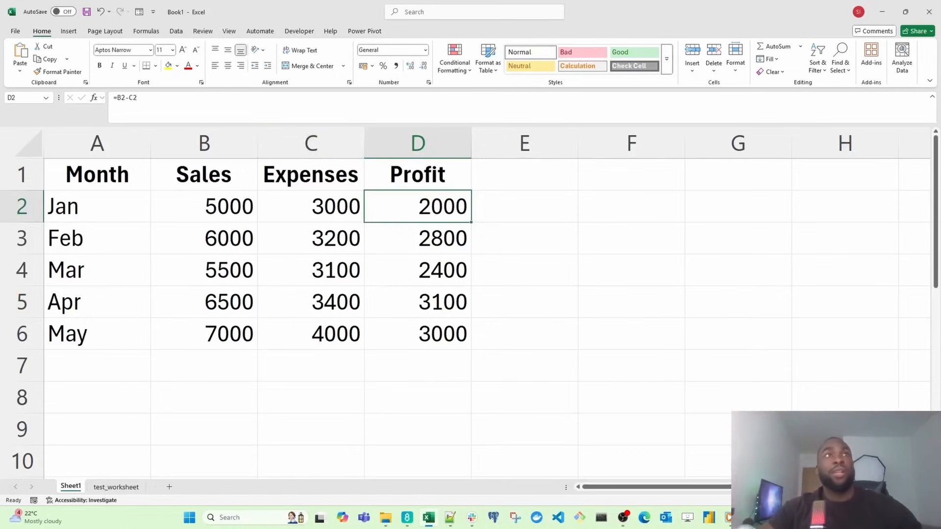
pyautogui.doubleClick(418, 206)
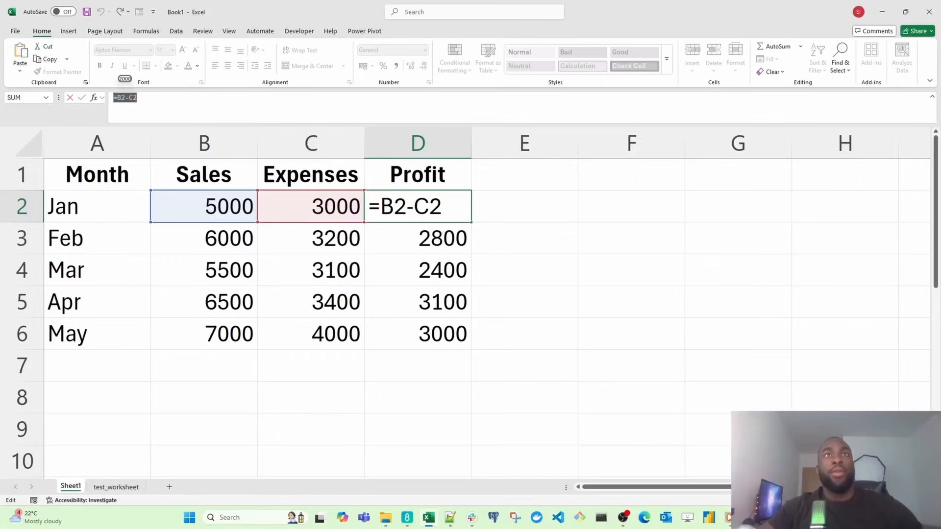
pyautogui.moveTo(423, 245)
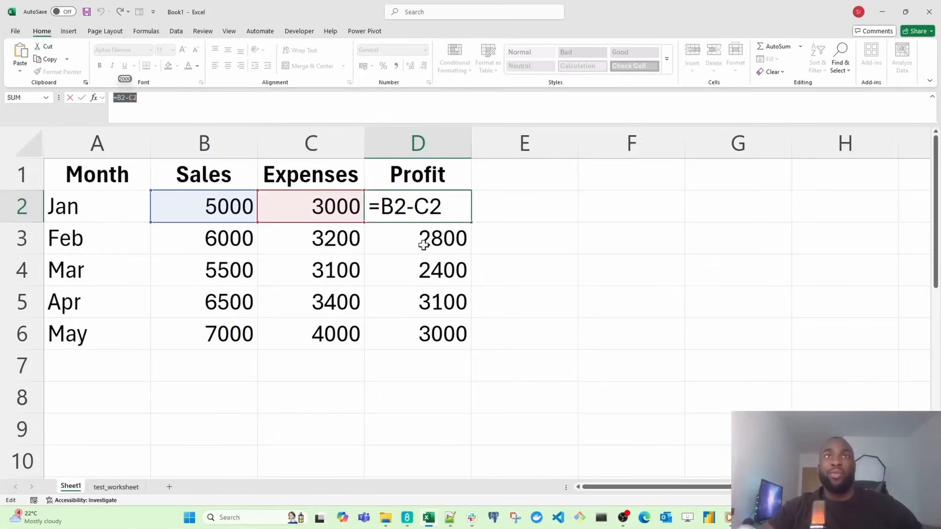
pyautogui.moveTo(236, 184)
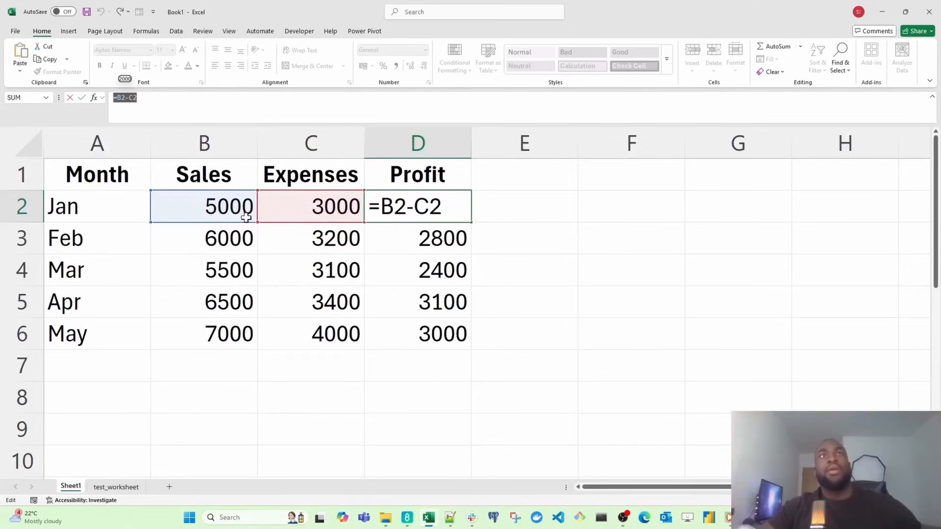
pyautogui.press('Enter')
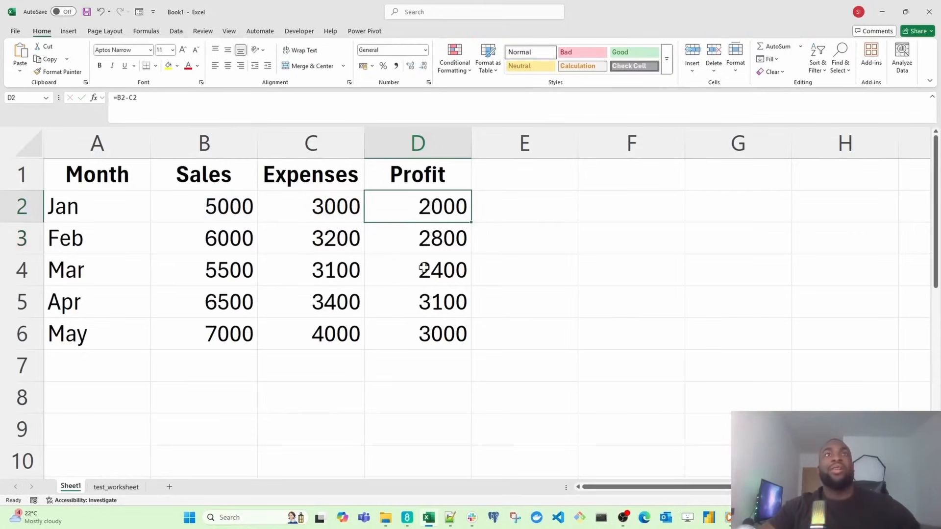
pyautogui.moveTo(436, 247)
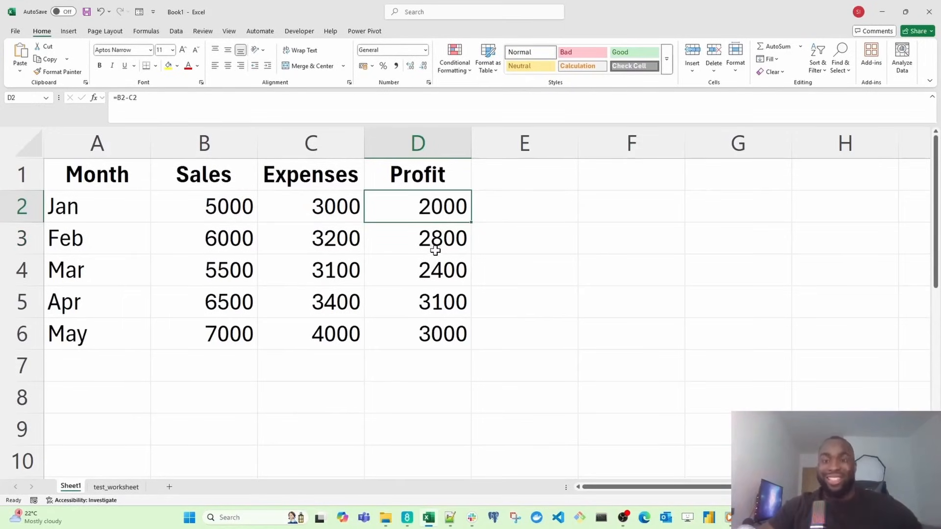
pyautogui.moveTo(613, 214)
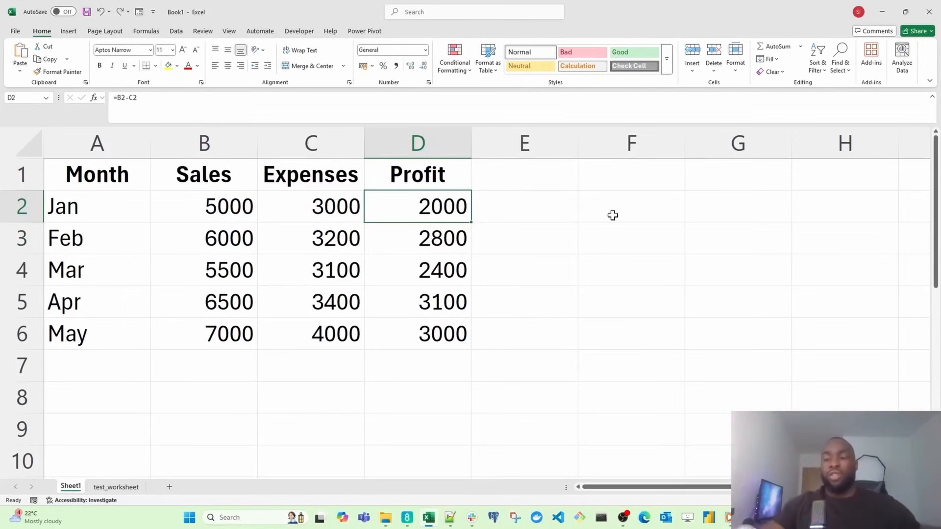
# Enter =D2 in E2 so it shows the Jan profit of 2000
pyautogui.click(524, 205)
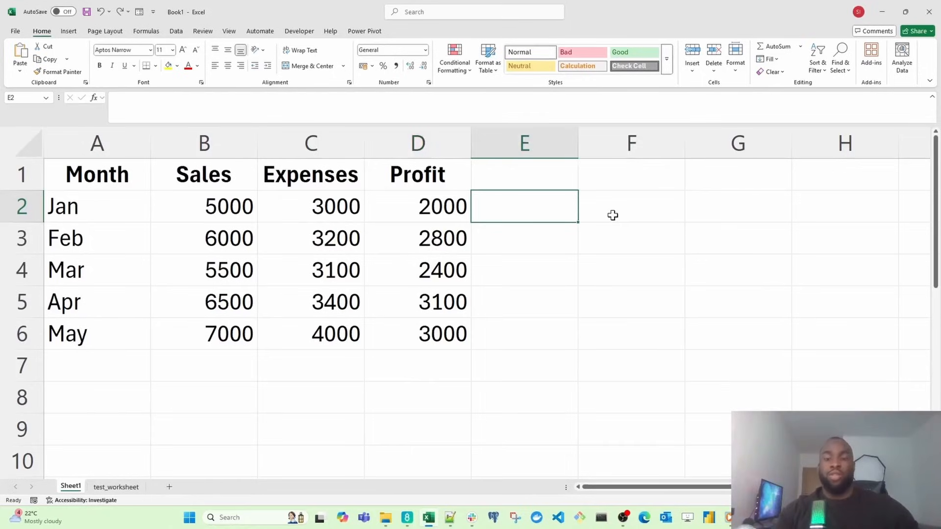
pyautogui.write('=')
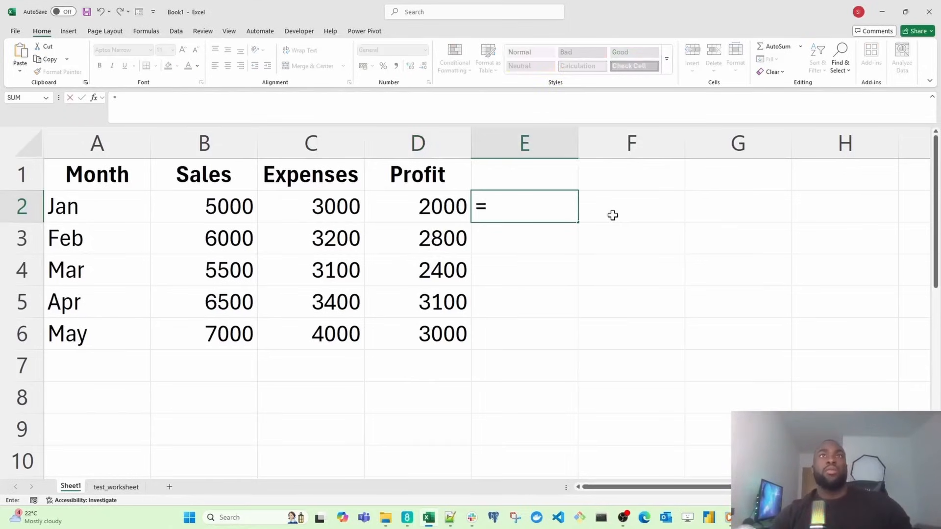
pyautogui.press('Enter')
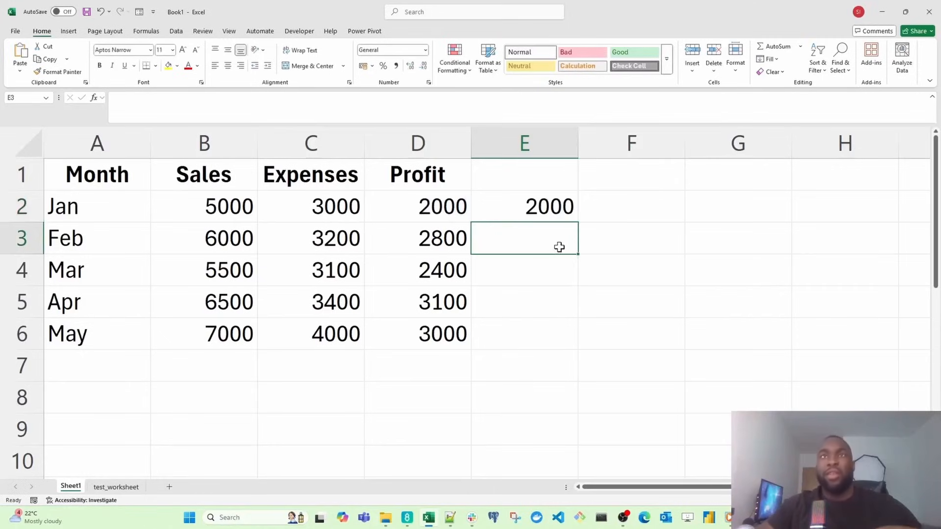
# Compare D2 and E2 in the formula bar to show E2 references D2
pyautogui.click(524, 206)
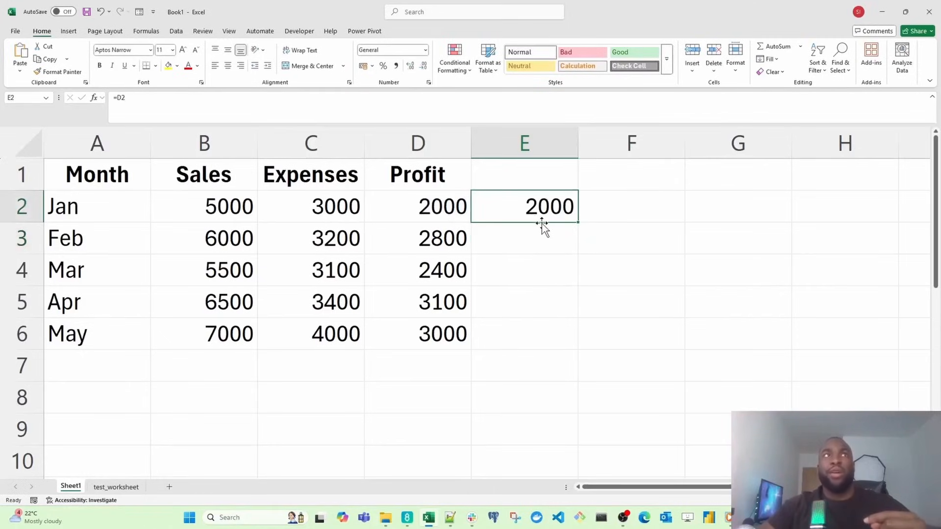
pyautogui.moveTo(520, 214)
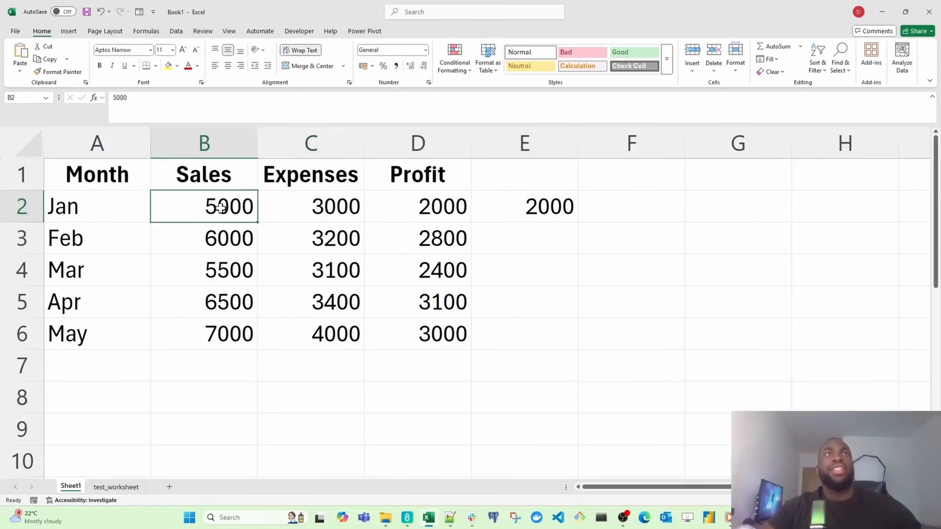
pyautogui.moveTo(377, 217)
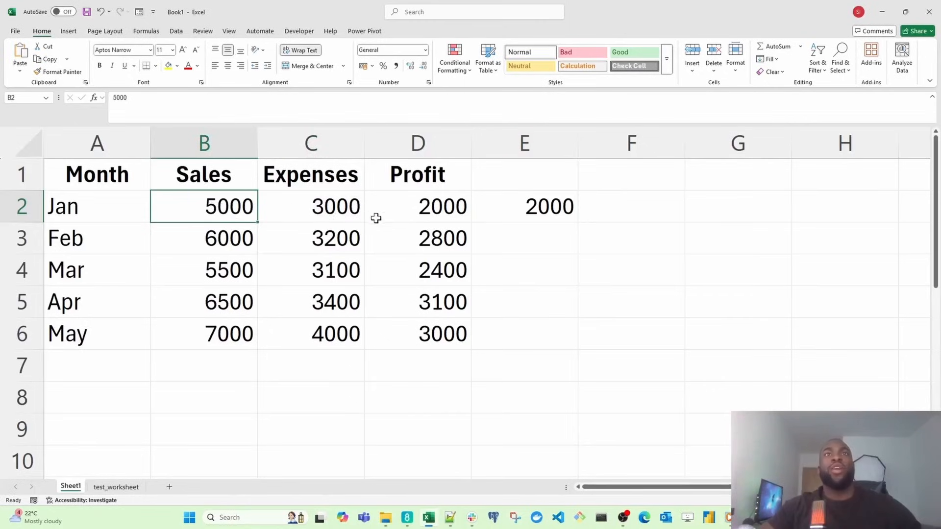
pyautogui.click(418, 206)
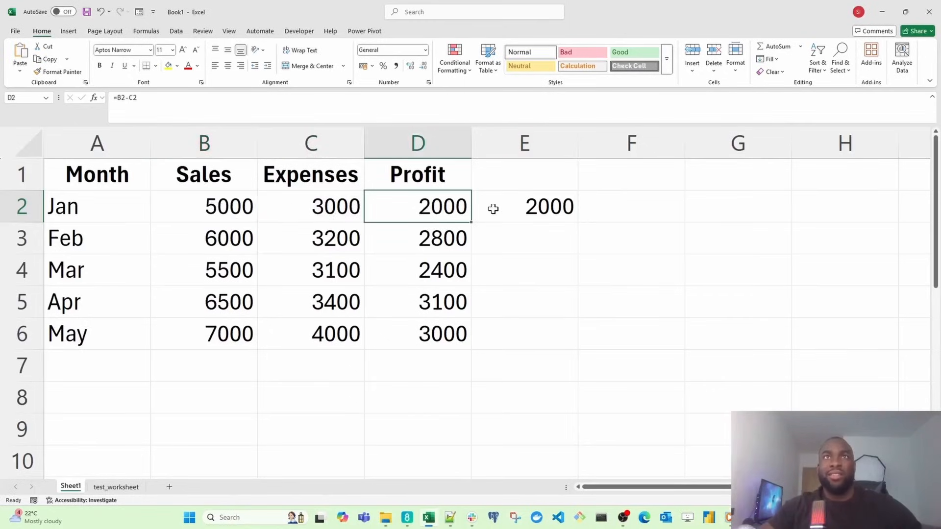
pyautogui.moveTo(522, 212)
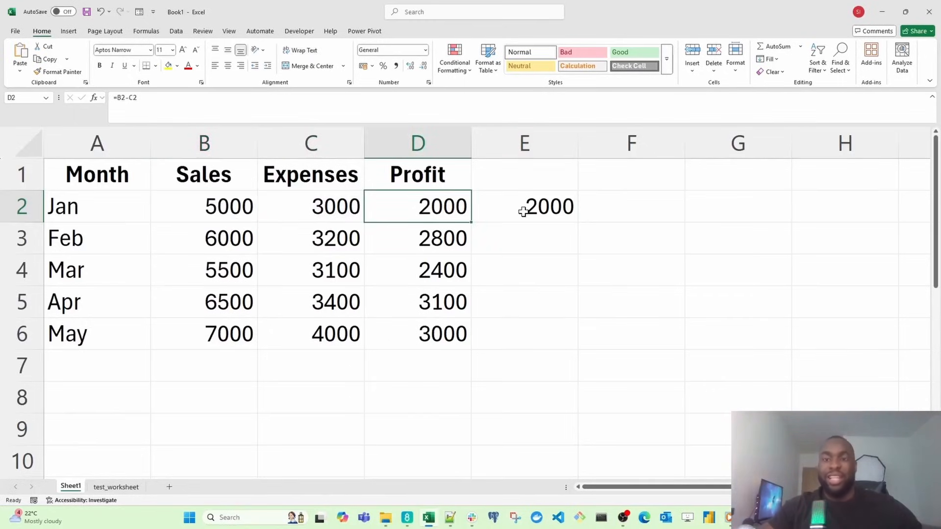
pyautogui.click(524, 207)
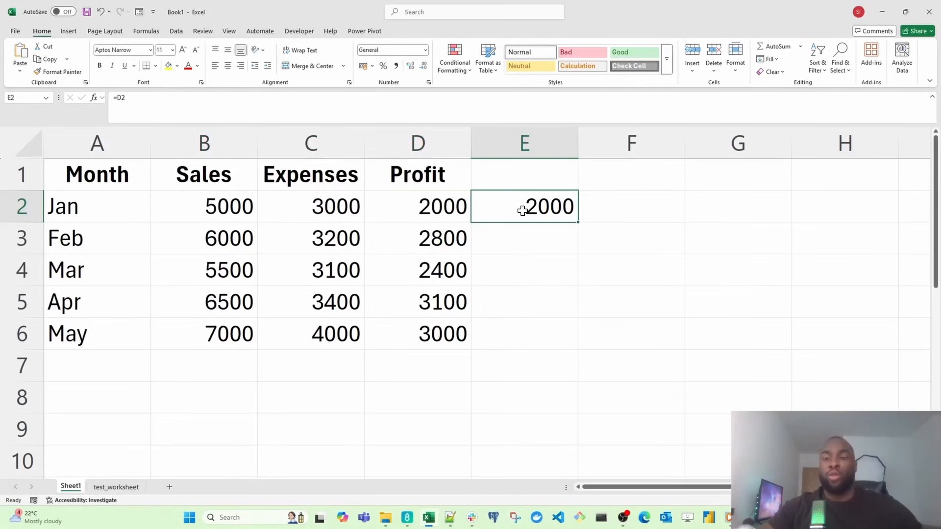